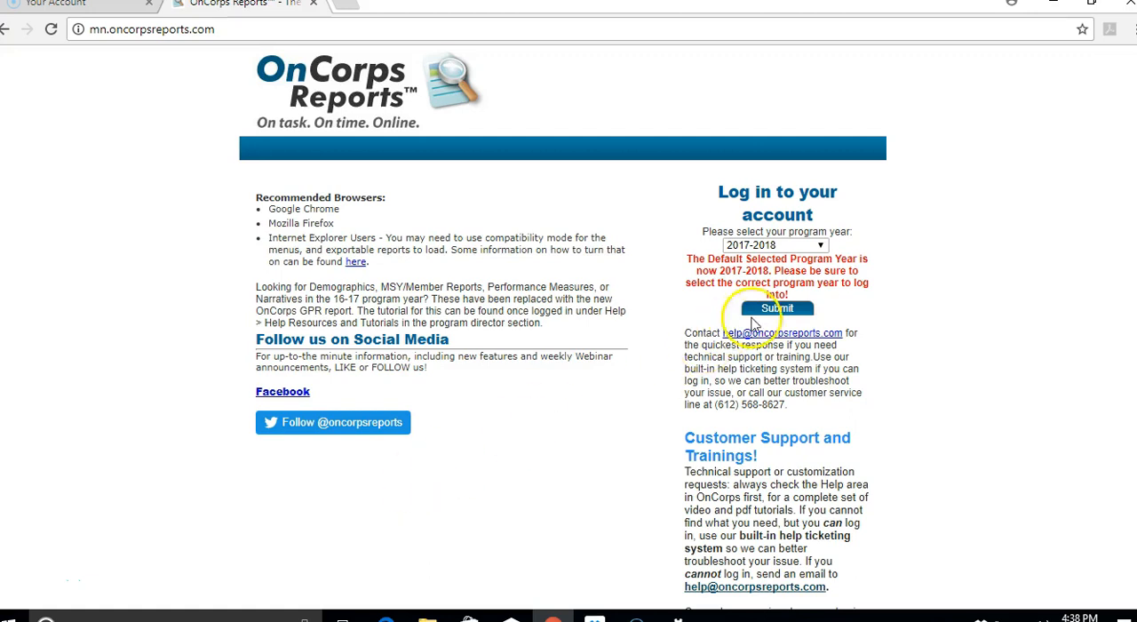
Log in for 2017-2018 and enter Promise Fellows (200 MSY) Statewide as an AmeriCorps Member.
{"action": "left_click", "coordinate": [778, 307]}
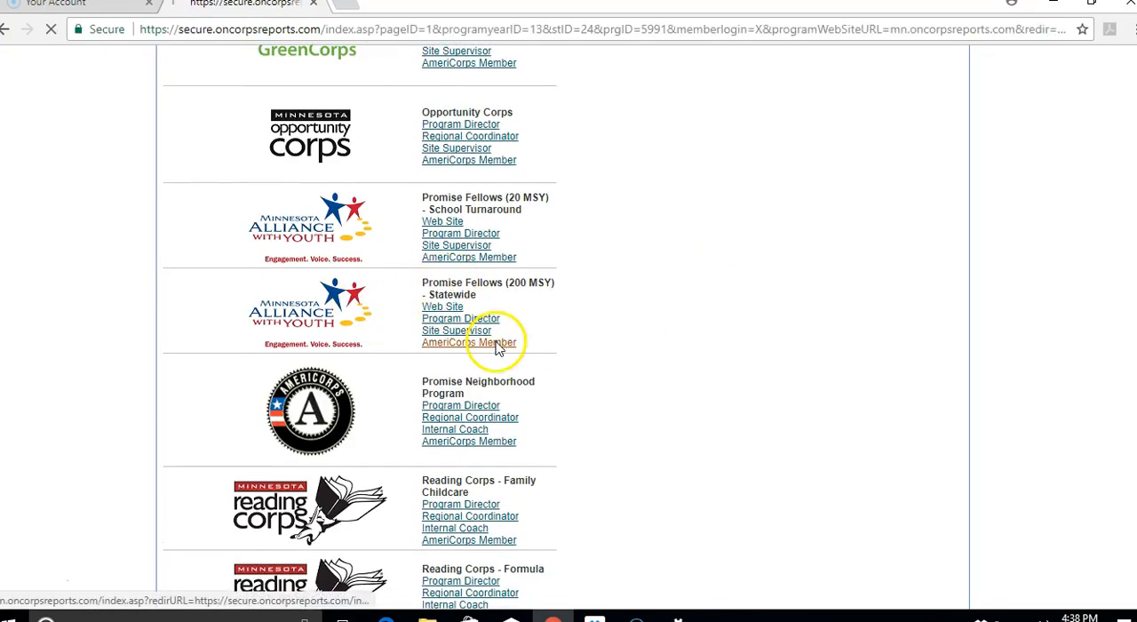
{"action": "left_click", "coordinate": [469, 343]}
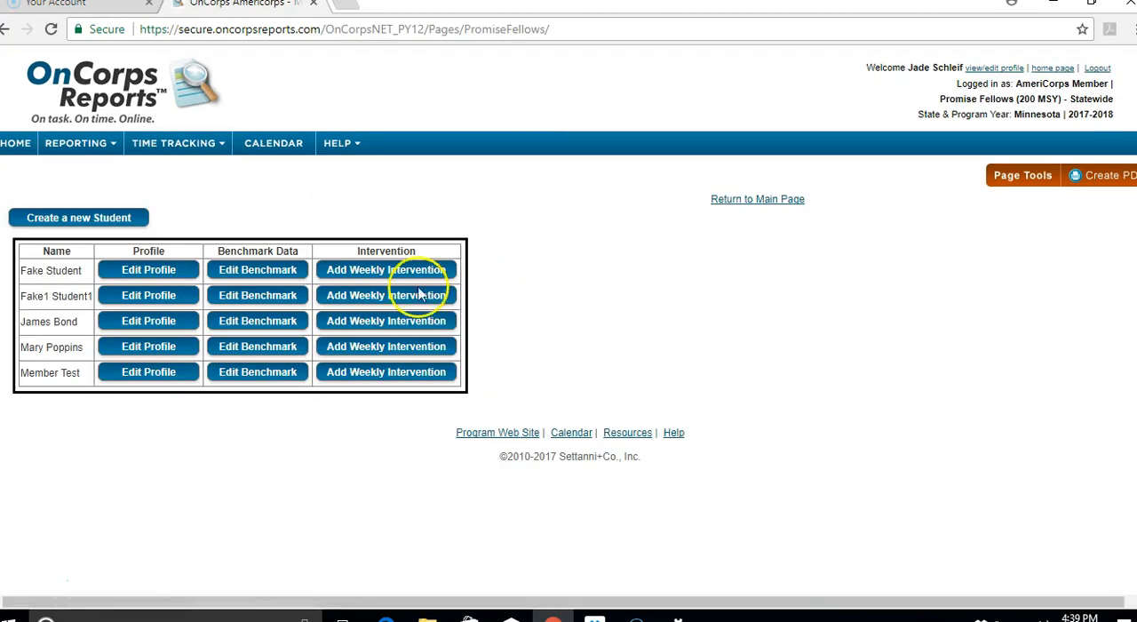
{"action": "mouse_move", "coordinate": [410, 273]}
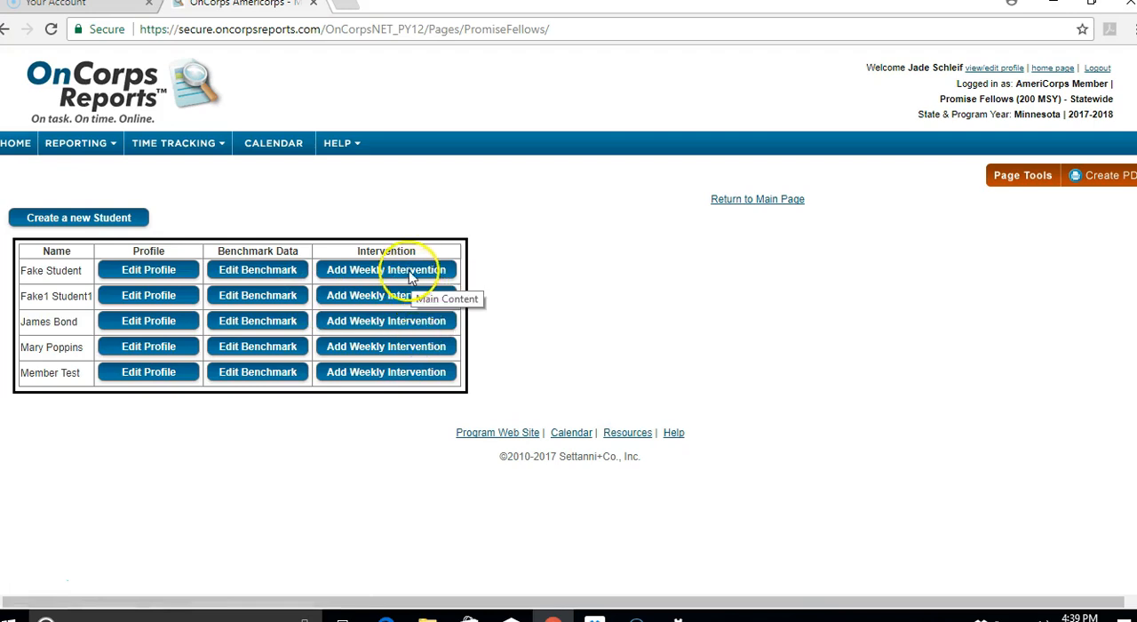
Start Fake Student's weekly intervention and pick the 10-02-2017 to 10-08-2017 week.
{"action": "left_click", "coordinate": [387, 270]}
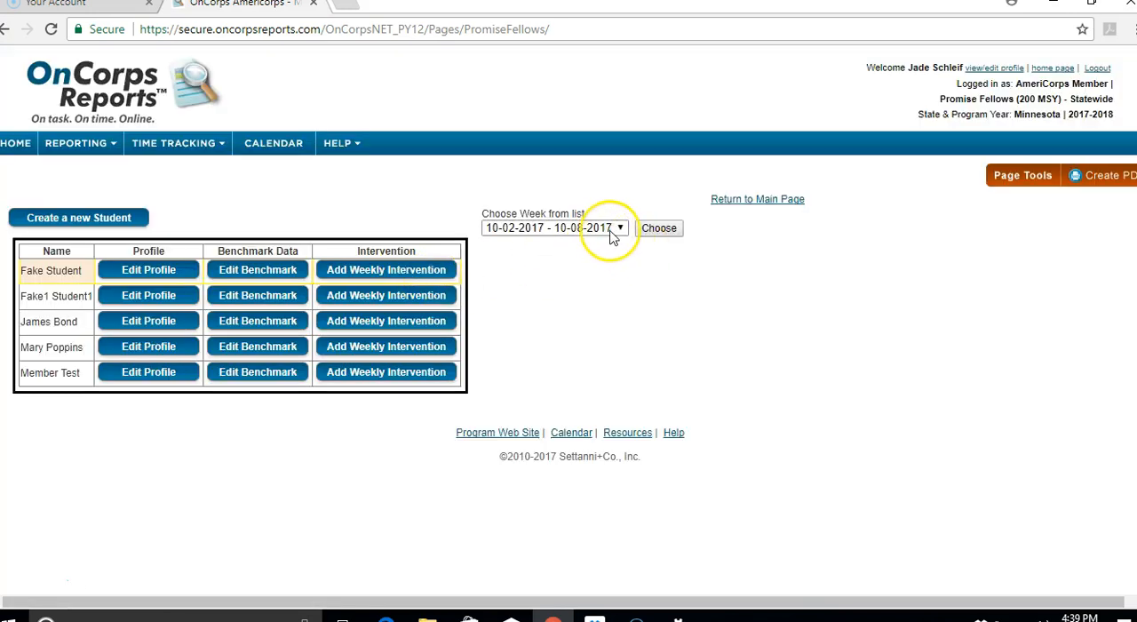
{"action": "left_click", "coordinate": [618, 227]}
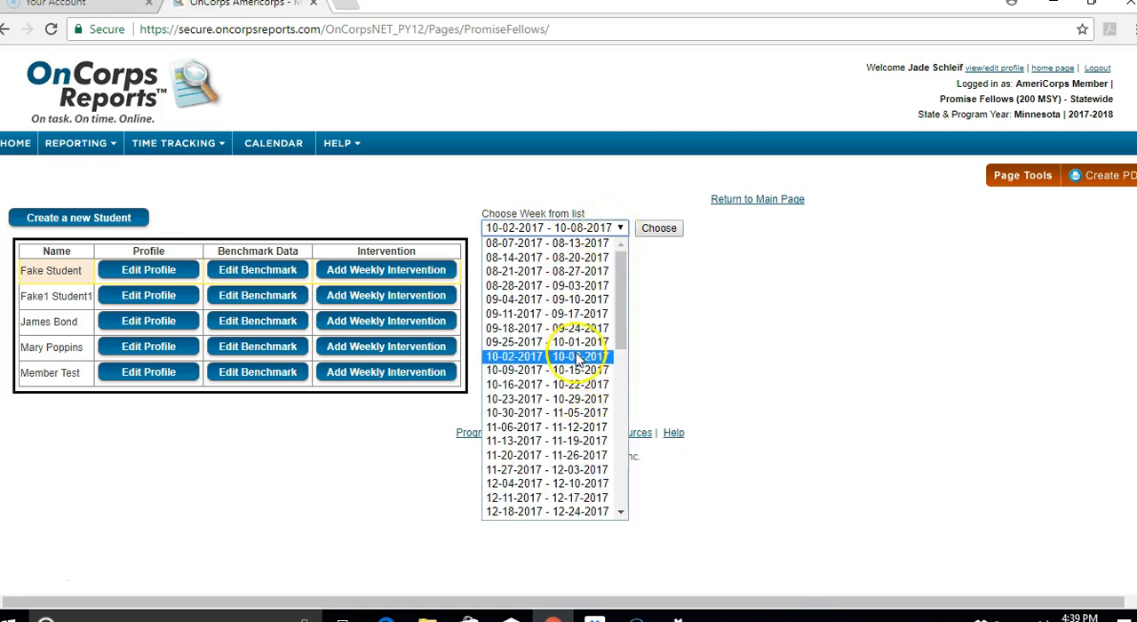
{"action": "left_click", "coordinate": [554, 355]}
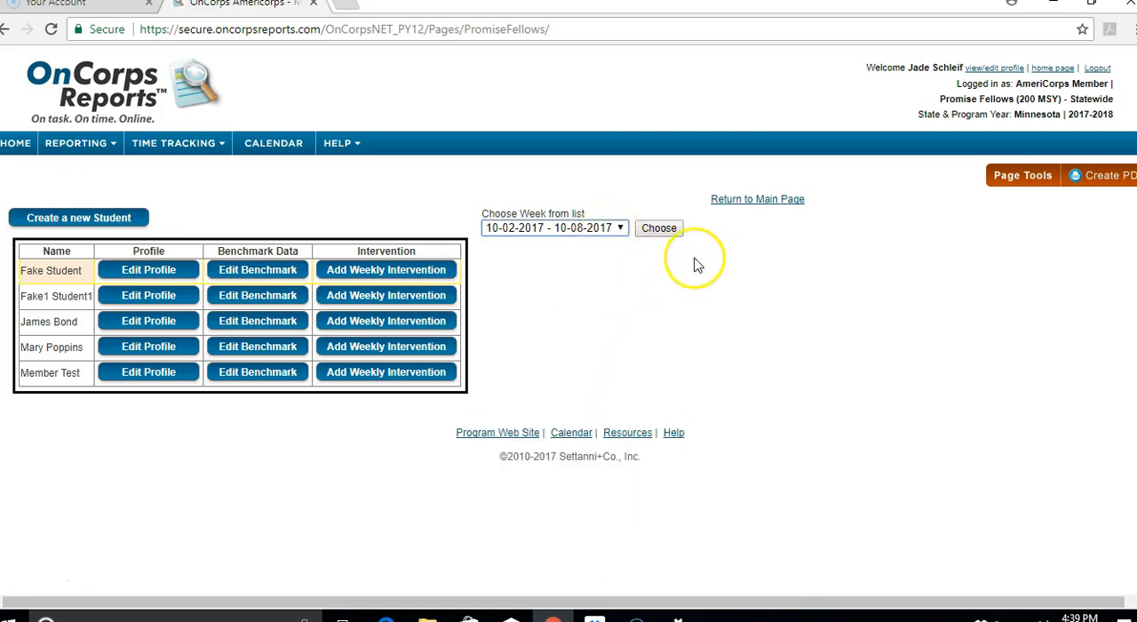
{"action": "mouse_move", "coordinate": [874, 351]}
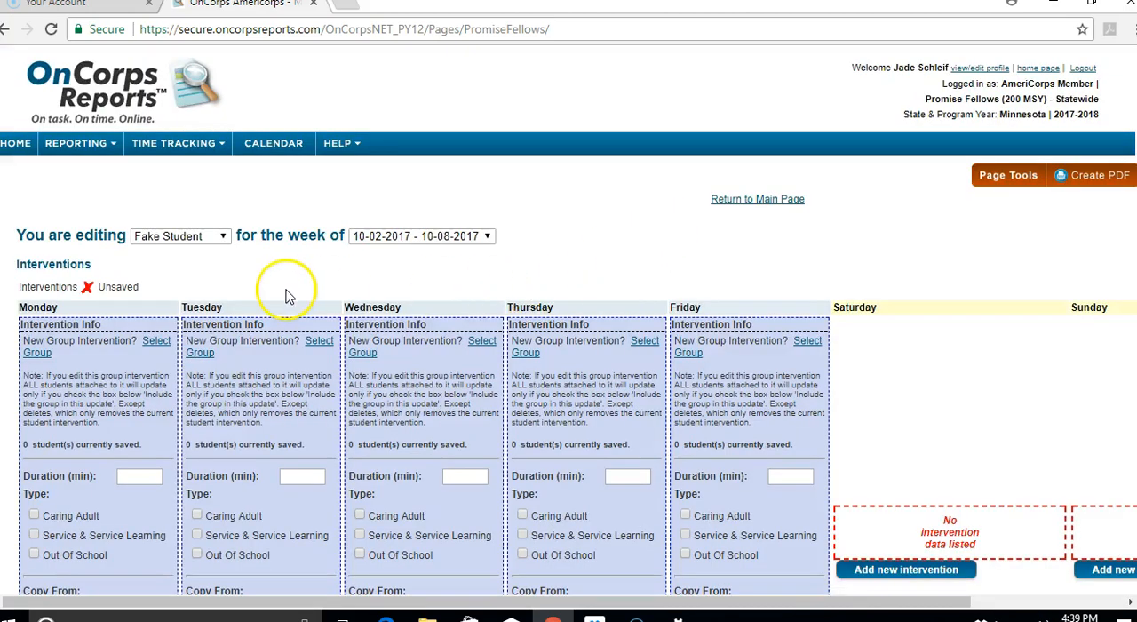
{"action": "scroll", "scroll_direction": "down", "scroll_amount": 3}
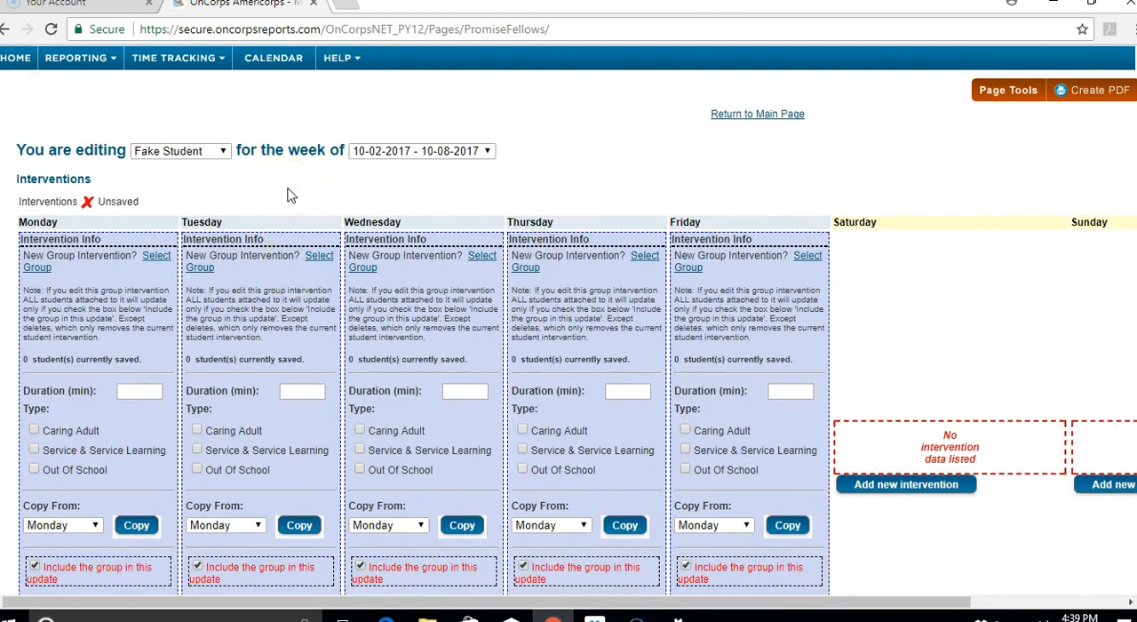
{"action": "scroll", "scroll_direction": "down", "scroll_amount": 3}
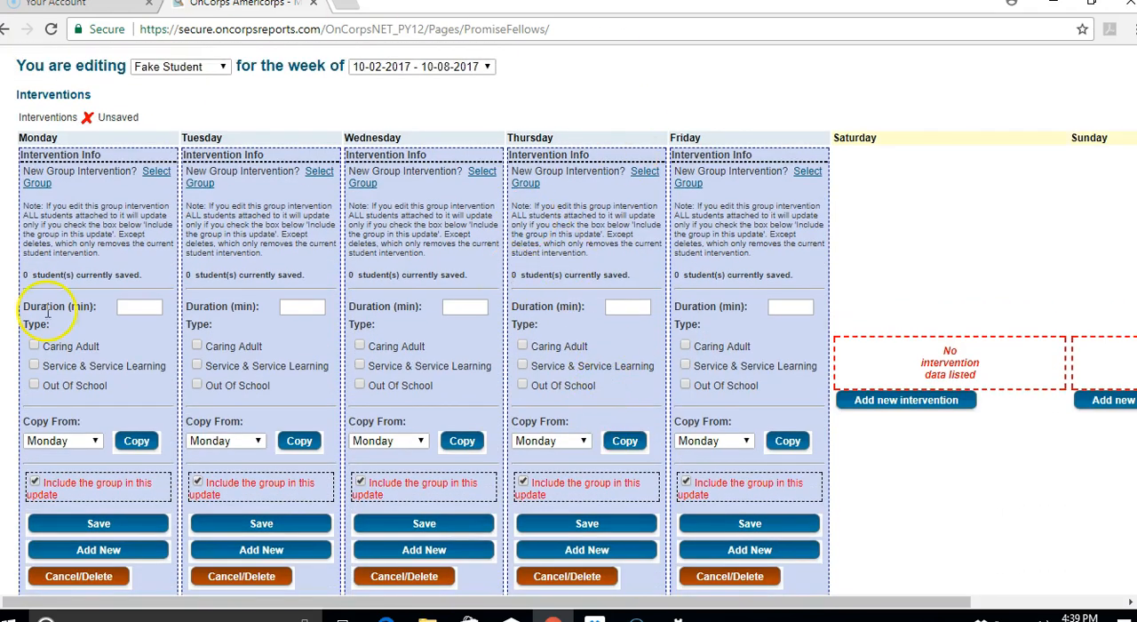
{"action": "mouse_move", "coordinate": [299, 210]}
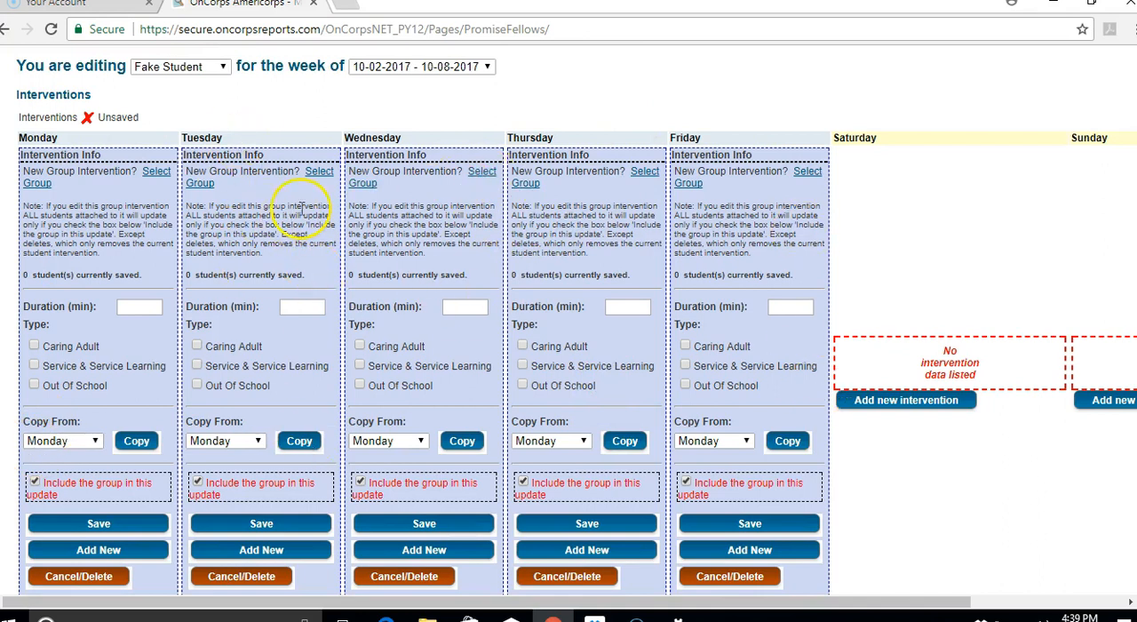
{"action": "mouse_move", "coordinate": [412, 100]}
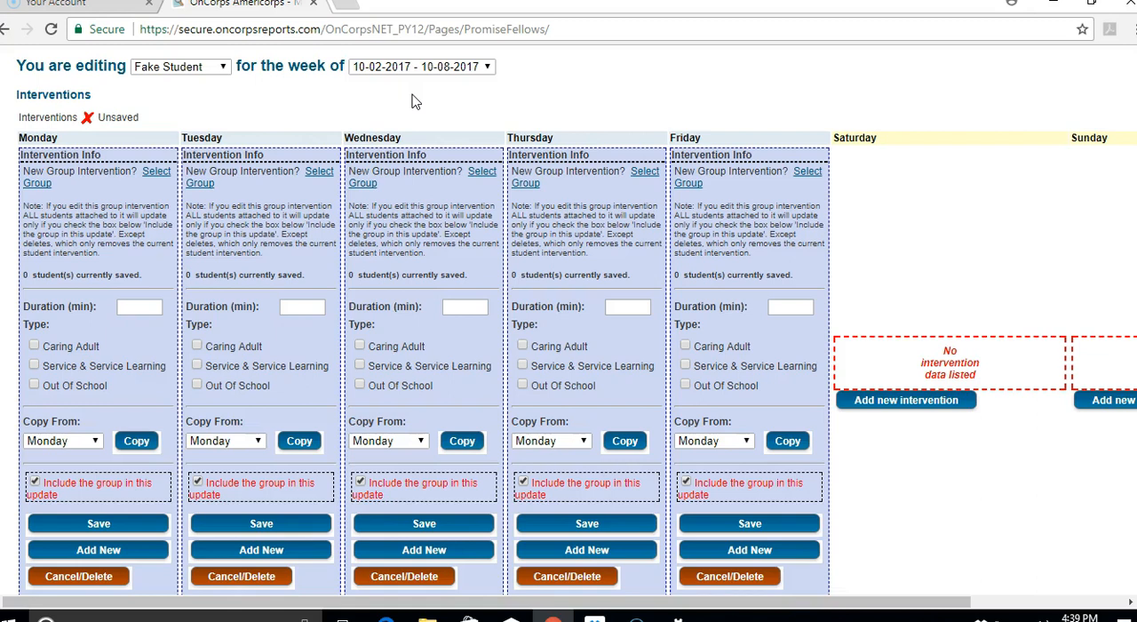
{"action": "mouse_move", "coordinate": [373, 107]}
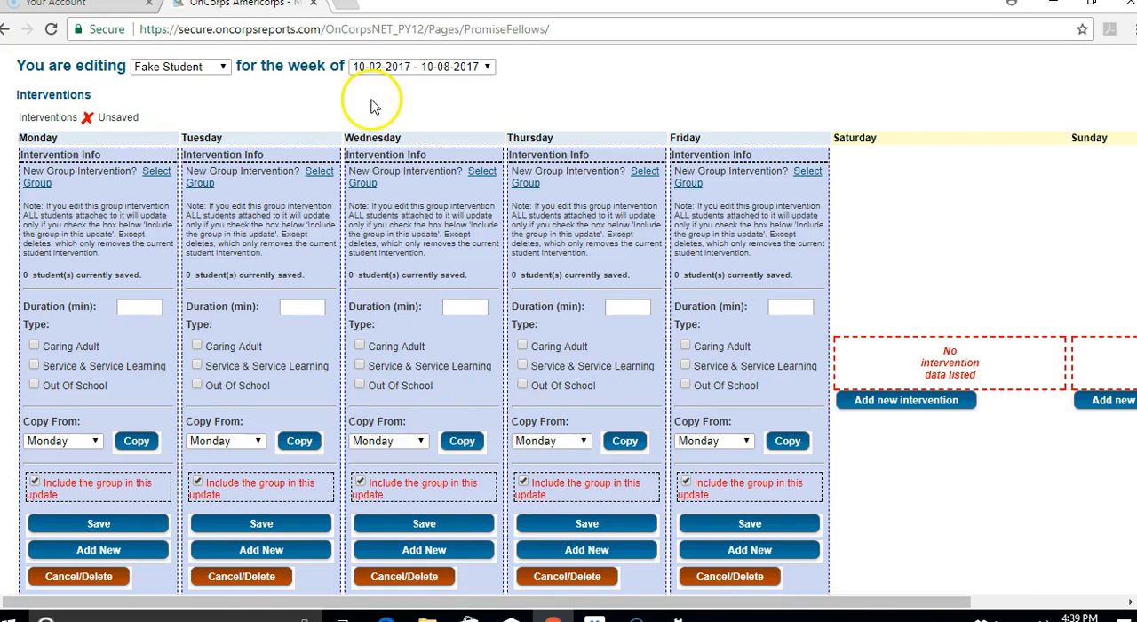
{"action": "scroll", "scroll_direction": "down", "scroll_amount": 3}
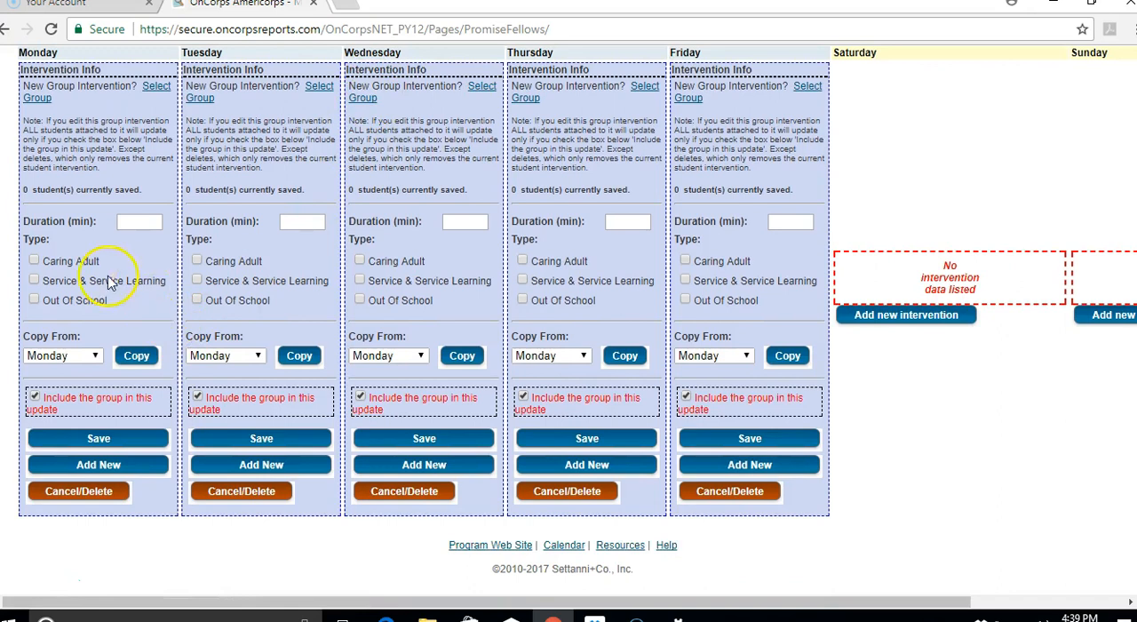
{"action": "mouse_move", "coordinate": [88, 306]}
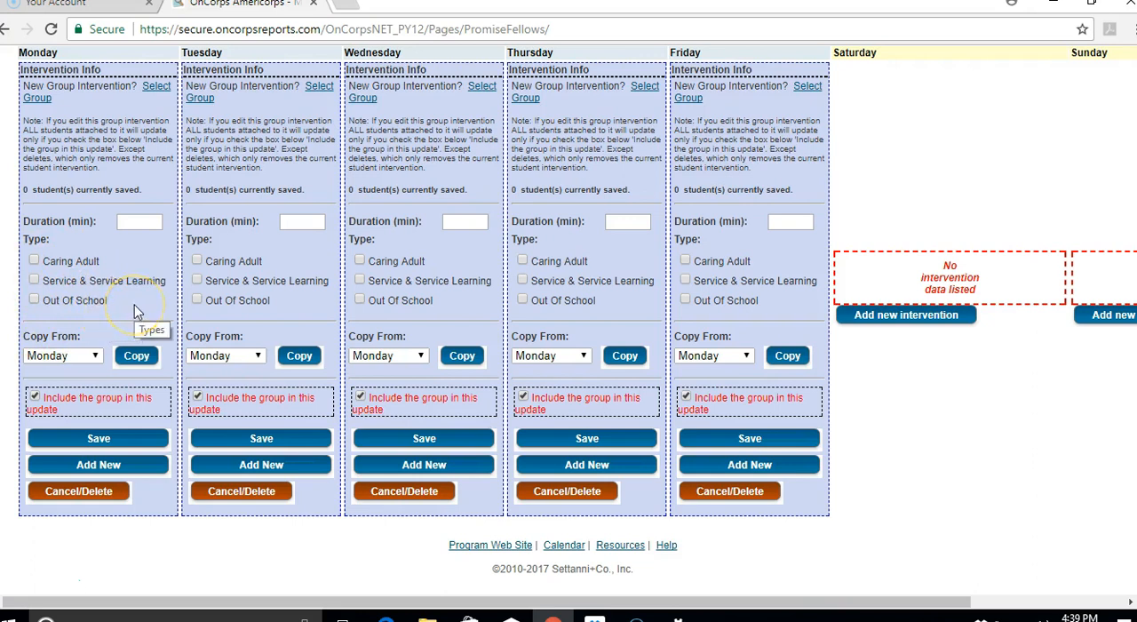
{"action": "mouse_move", "coordinate": [123, 298]}
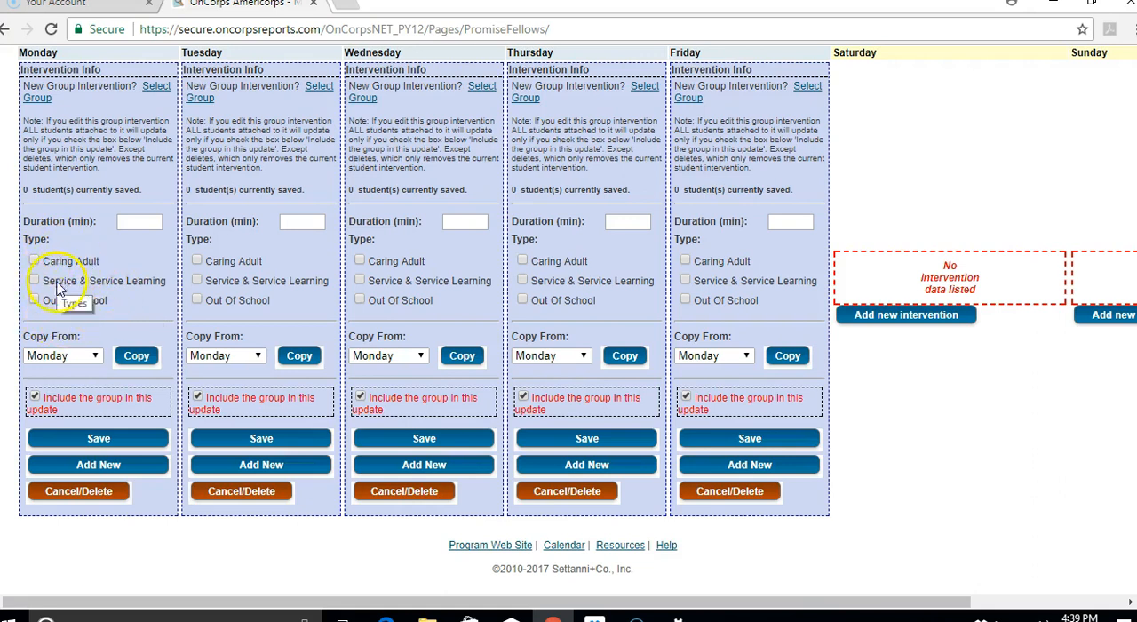
{"action": "mouse_move", "coordinate": [107, 266]}
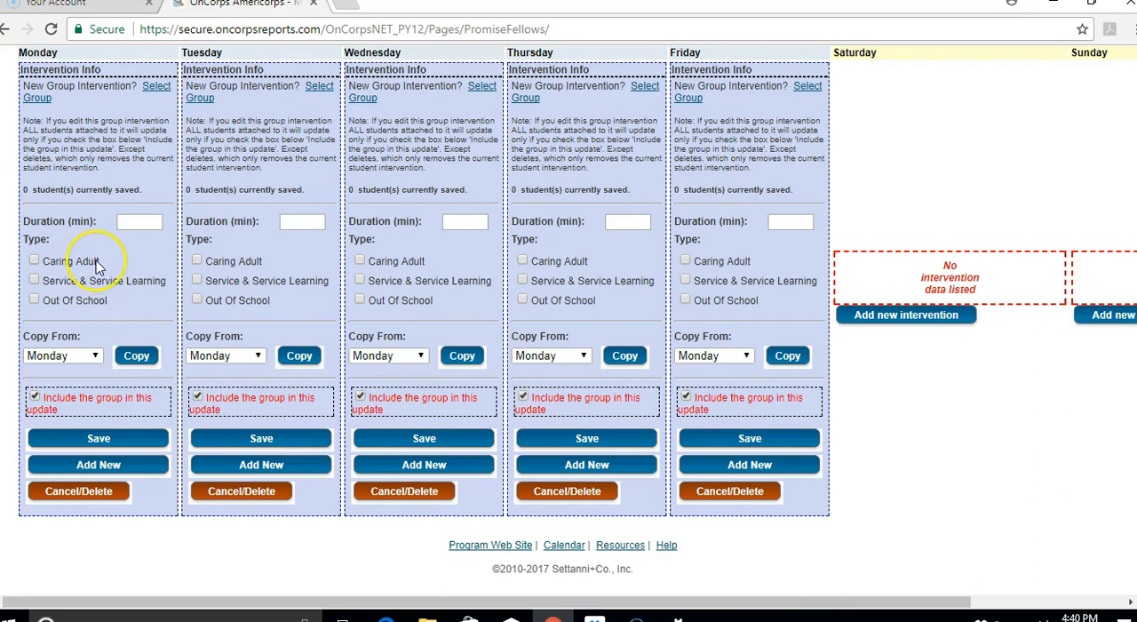
{"action": "mouse_move", "coordinate": [124, 311]}
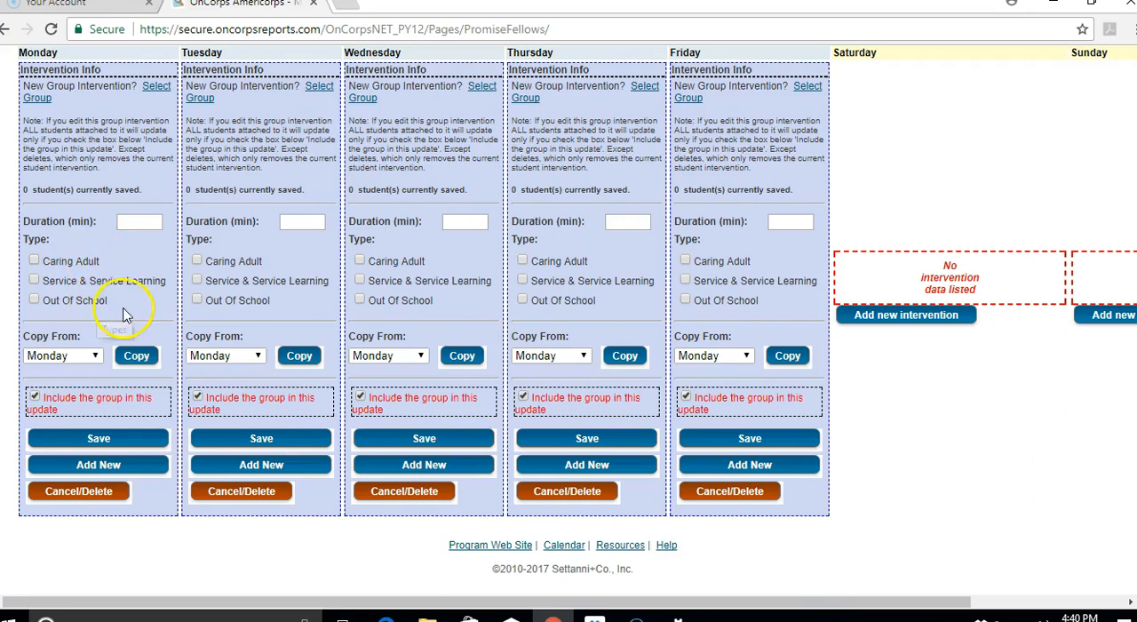
{"action": "mouse_move", "coordinate": [131, 295]}
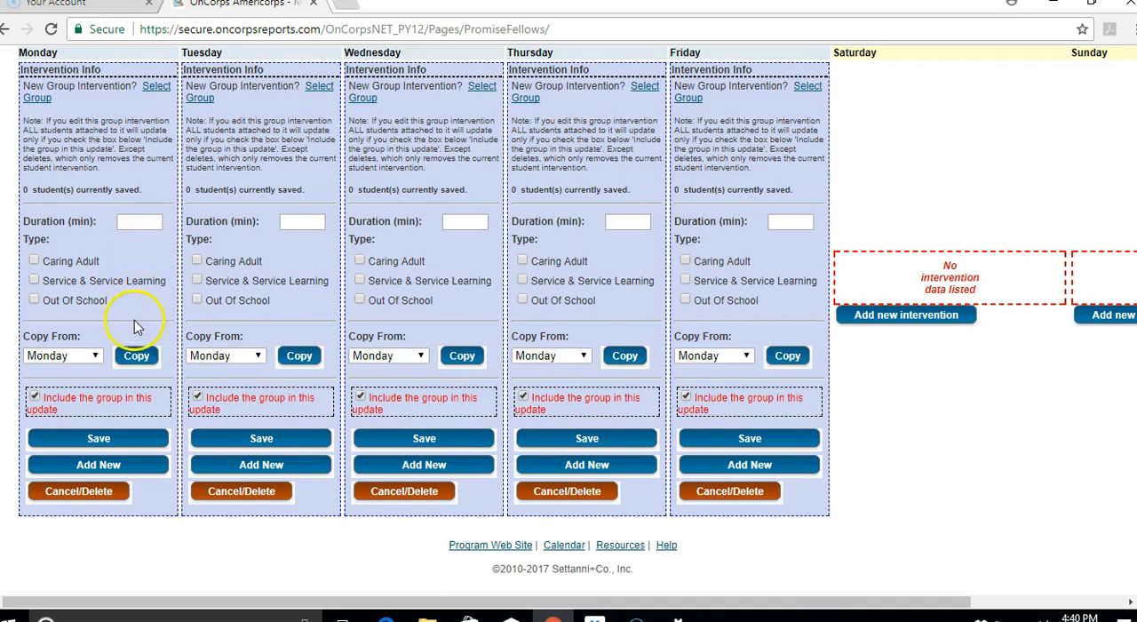
{"action": "mouse_move", "coordinate": [145, 316]}
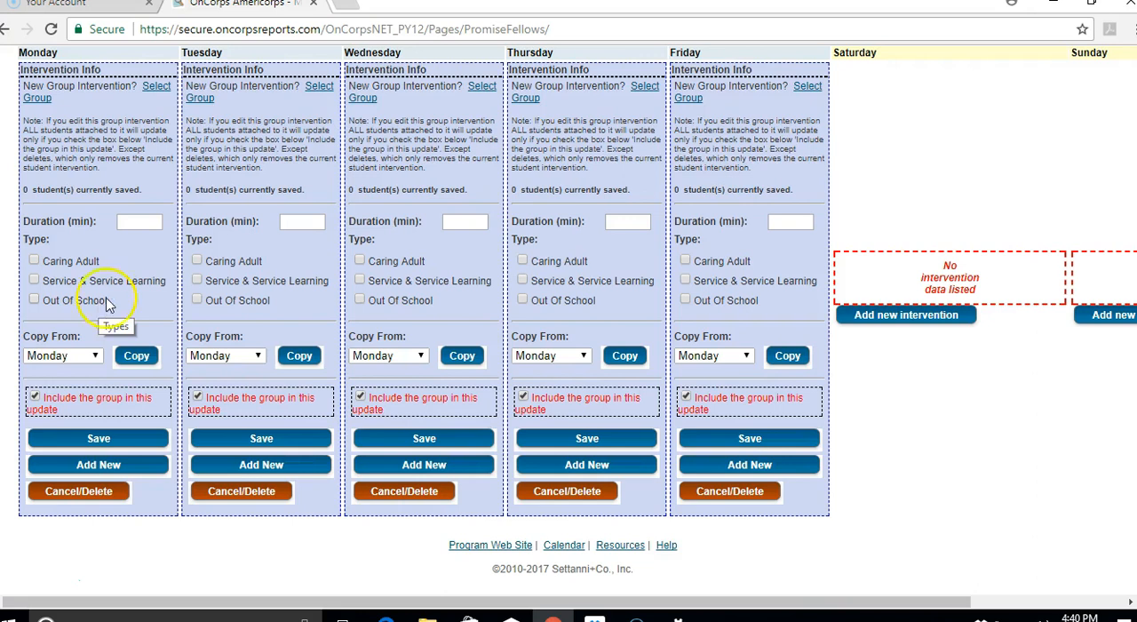
{"action": "mouse_move", "coordinate": [33, 577]}
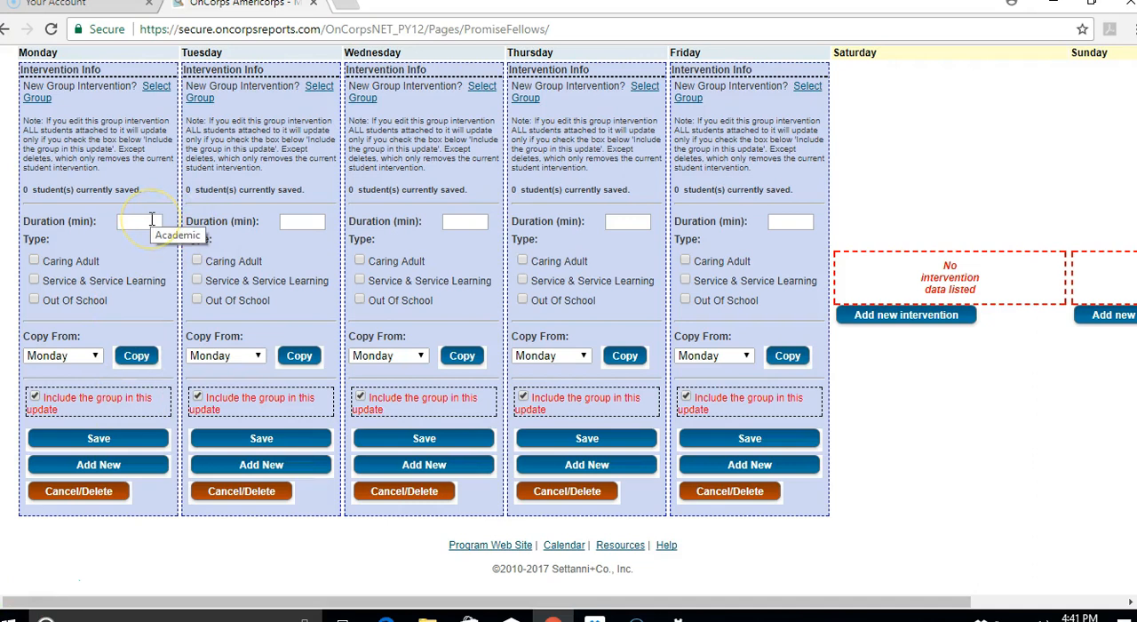
Enter a duration of 30 minutes for Monday's group intervention.
{"action": "type", "text": "3"}
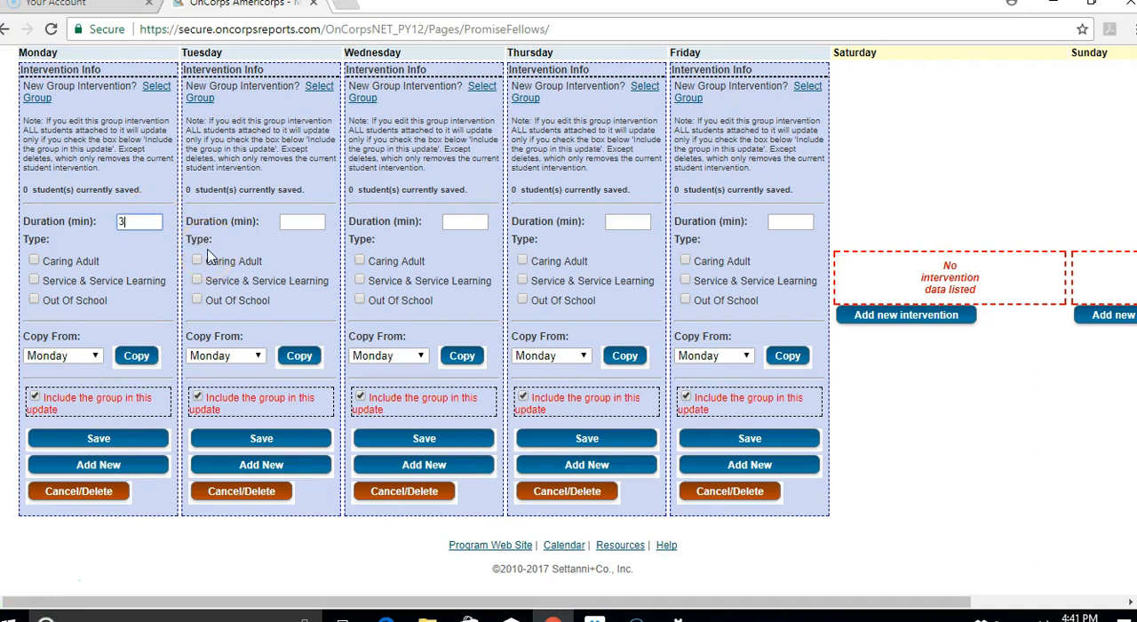
{"action": "type", "text": "0"}
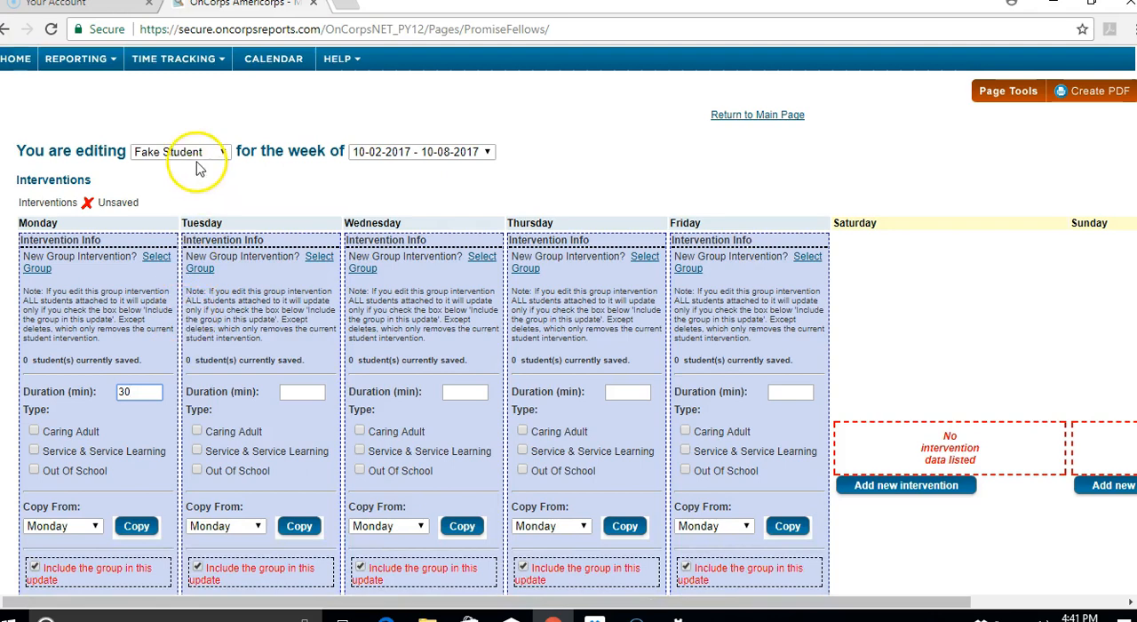
{"action": "scroll", "scroll_direction": "down", "scroll_amount": 3}
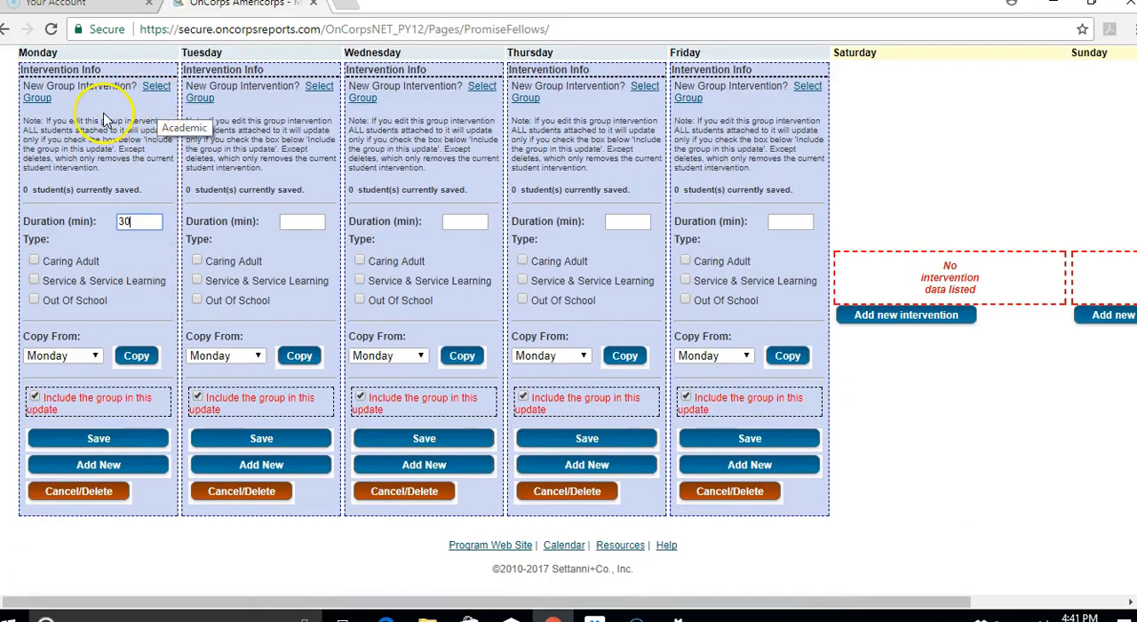
{"action": "mouse_move", "coordinate": [142, 98]}
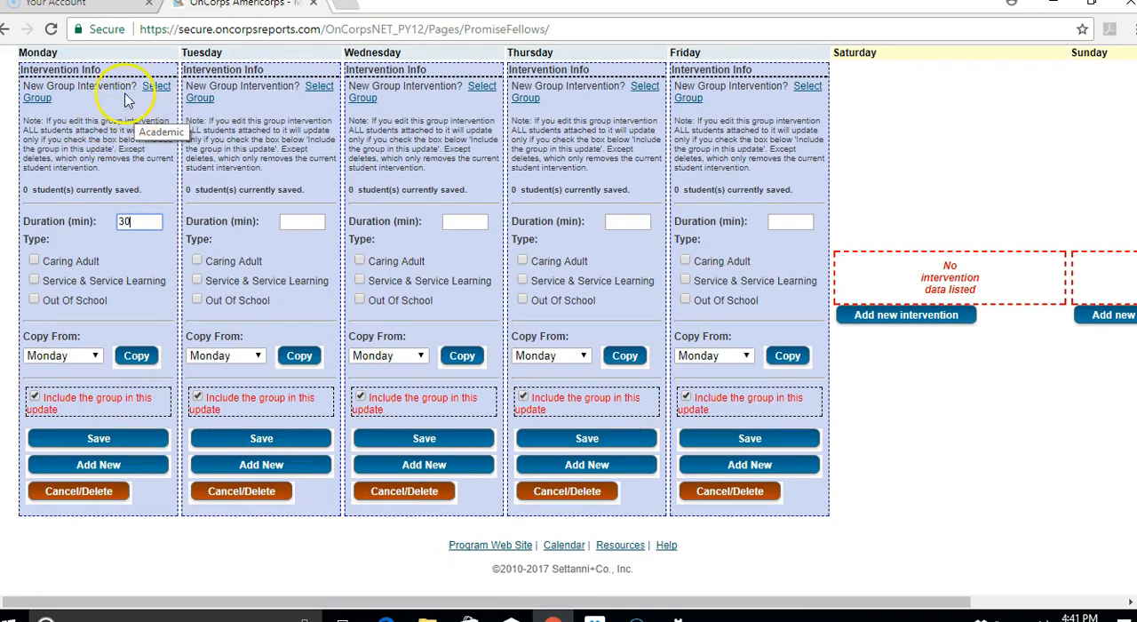
Add Fake1 Student1, James Bond, Mary Poppins and Member Test to Monday's group and save involved.
{"action": "left_click", "coordinate": [156, 98]}
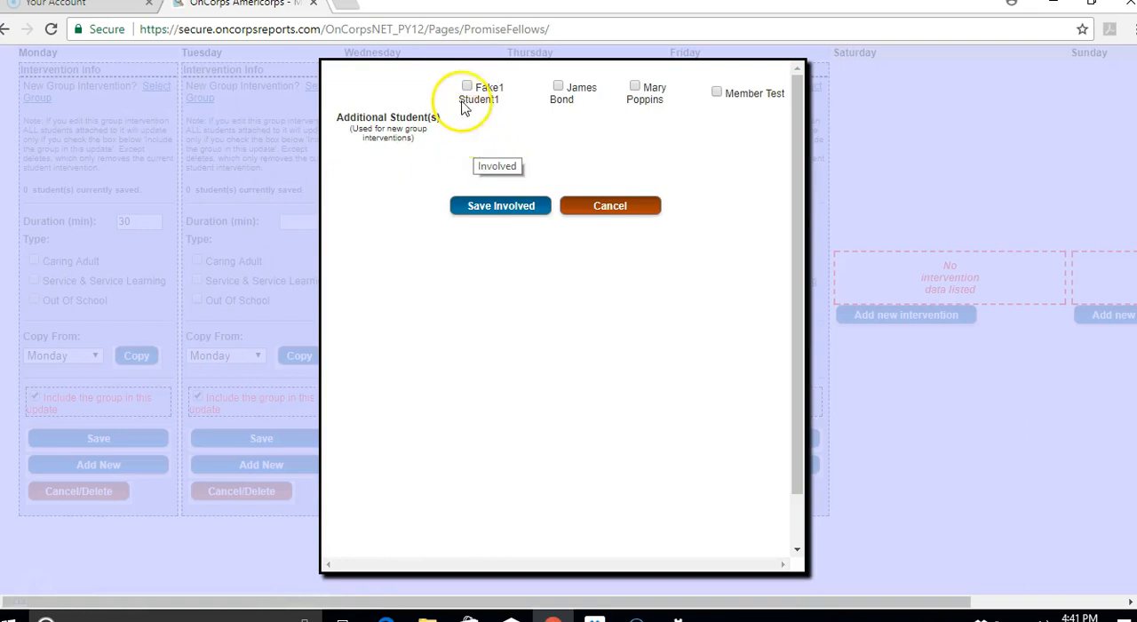
{"action": "left_click", "coordinate": [466, 86]}
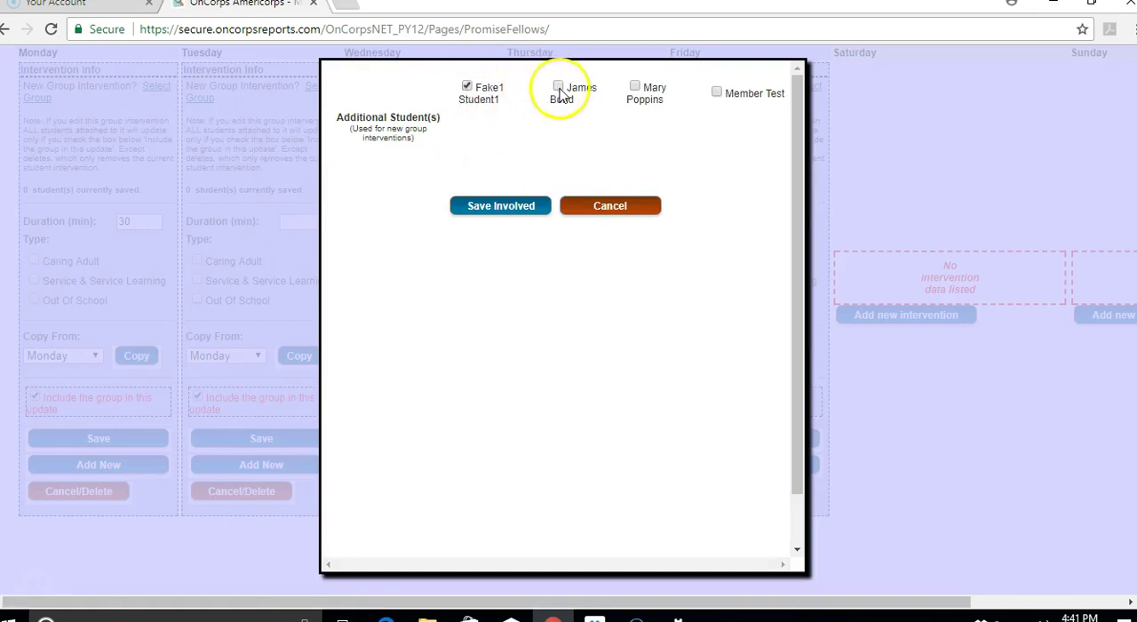
{"action": "left_click", "coordinate": [556, 86]}
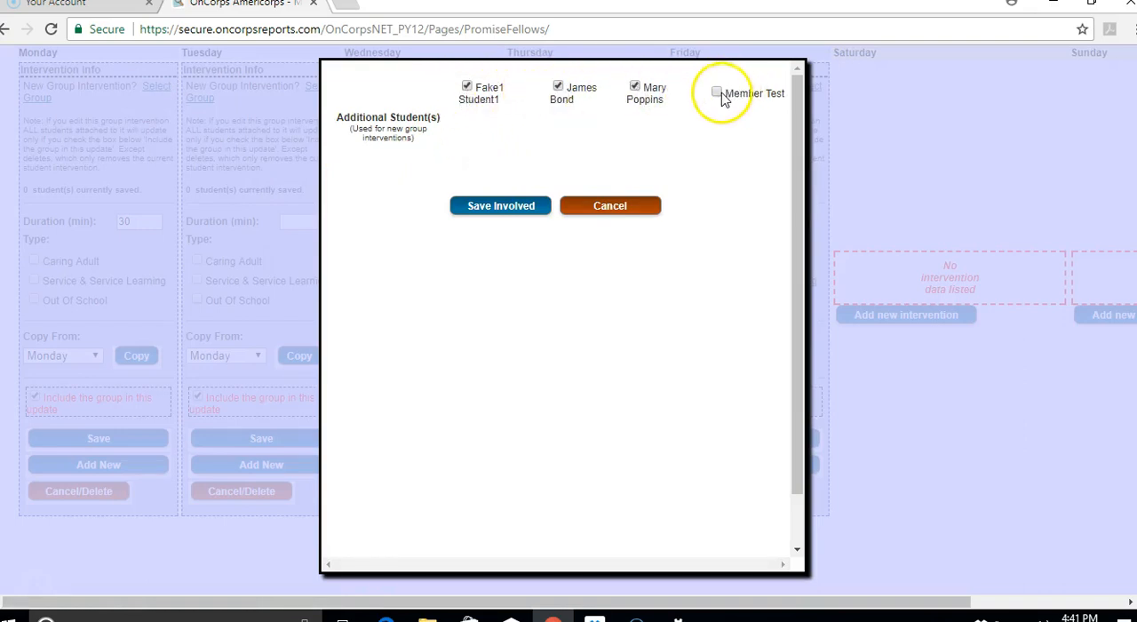
{"action": "left_click", "coordinate": [718, 92]}
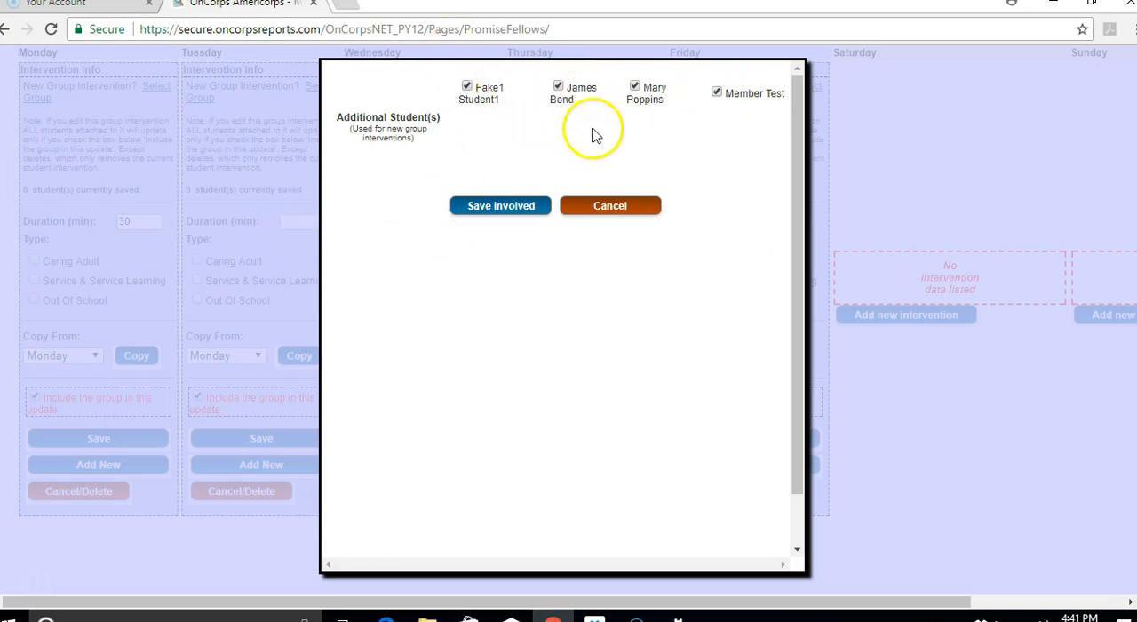
{"action": "left_click", "coordinate": [609, 206]}
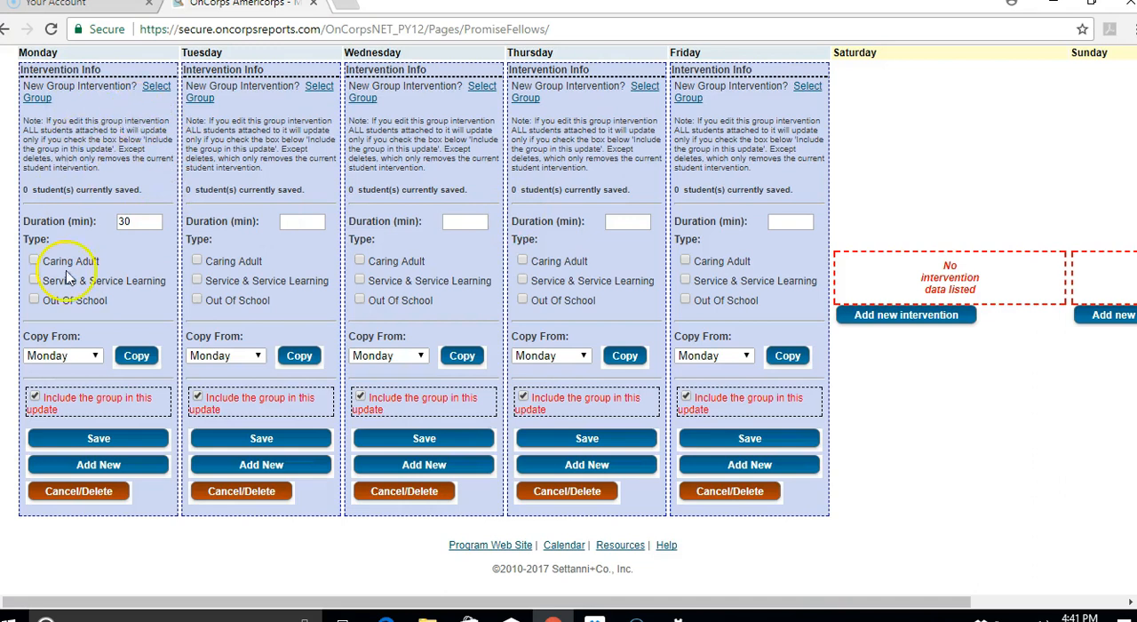
{"action": "mouse_move", "coordinate": [93, 361]}
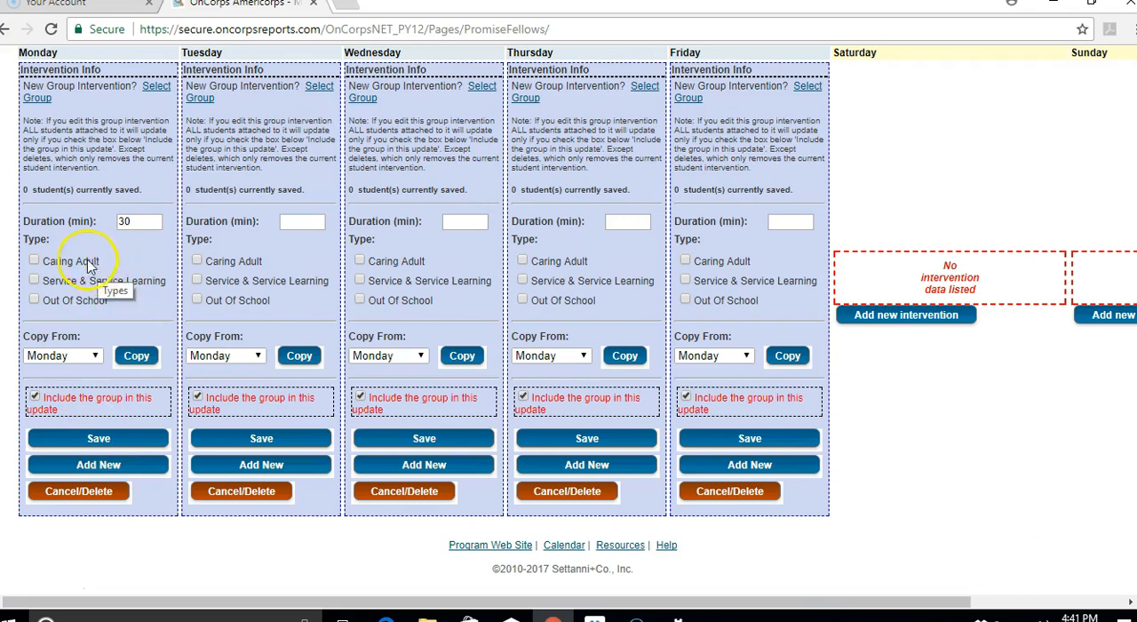
Mark Monday's 30-minute group intervention as type Caring Adult.
{"action": "left_click", "coordinate": [36, 260]}
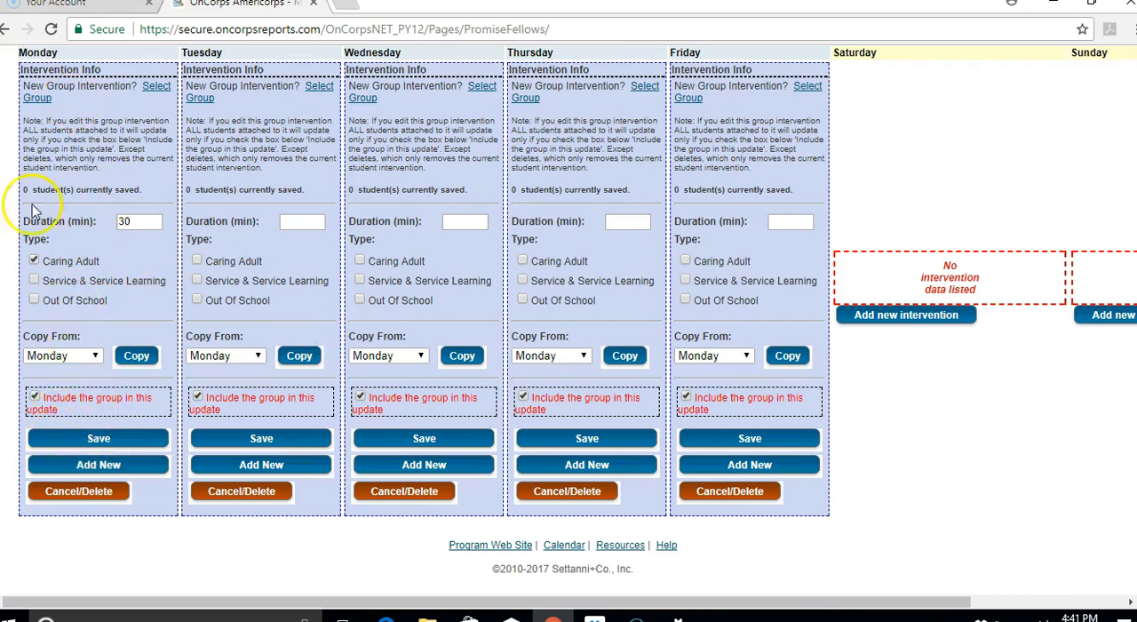
{"action": "left_click", "coordinate": [97, 437]}
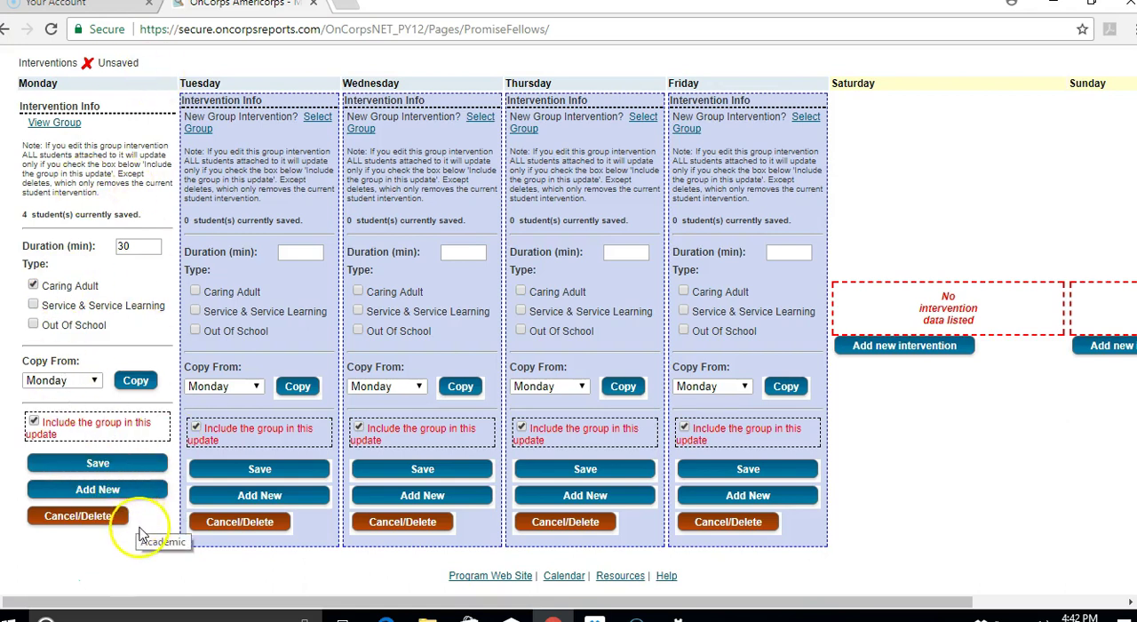
{"action": "mouse_move", "coordinate": [149, 549]}
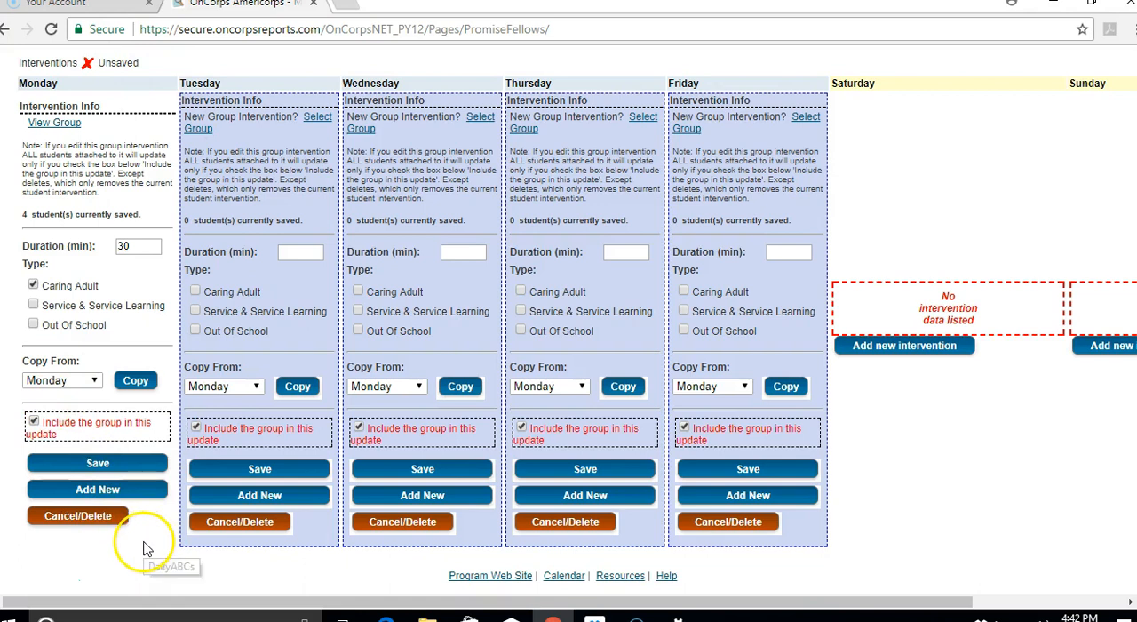
{"action": "mouse_move", "coordinate": [151, 515]}
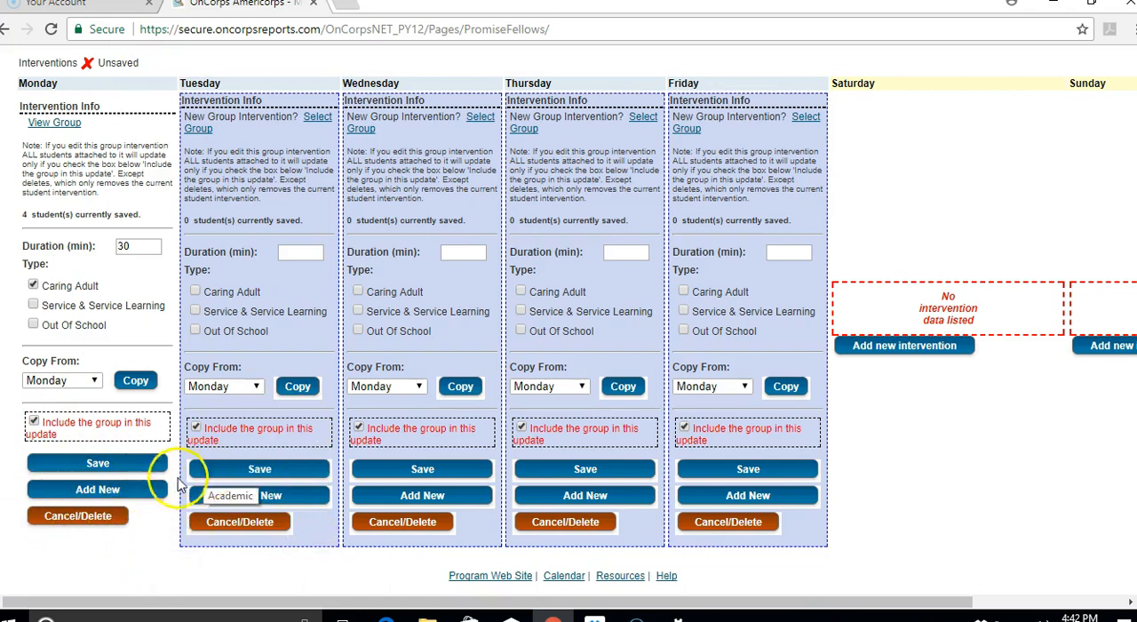
{"action": "mouse_move", "coordinate": [113, 554]}
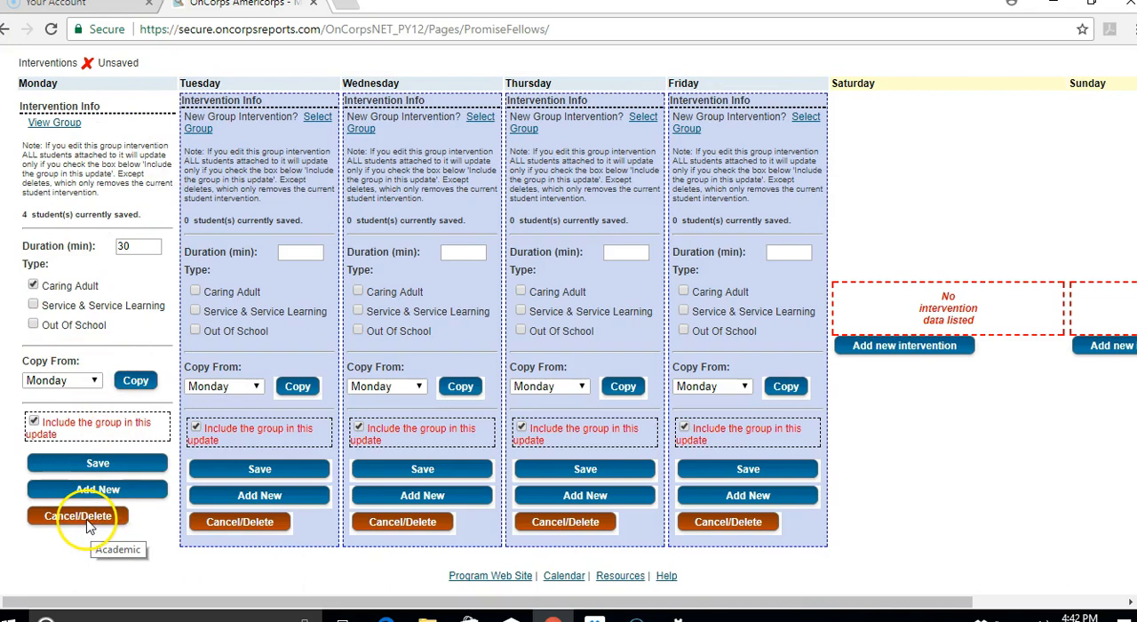
{"action": "mouse_move", "coordinate": [131, 550]}
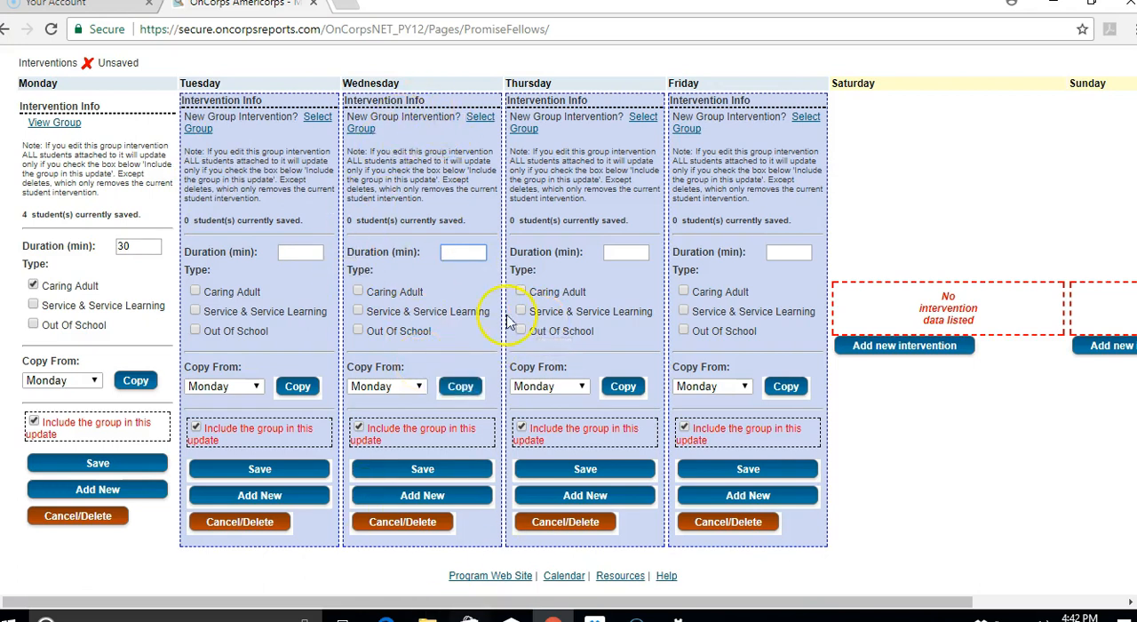
{"action": "mouse_move", "coordinate": [423, 384]}
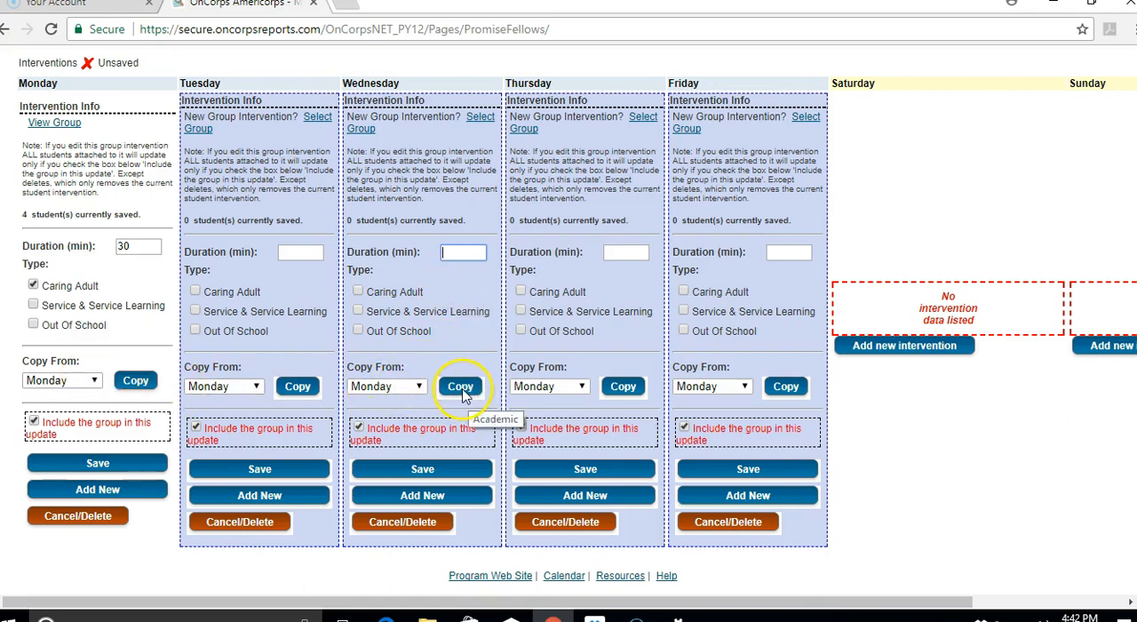
Copy Monday's 30-minute Caring Adult group intervention into Wednesday.
{"action": "left_click", "coordinate": [460, 387]}
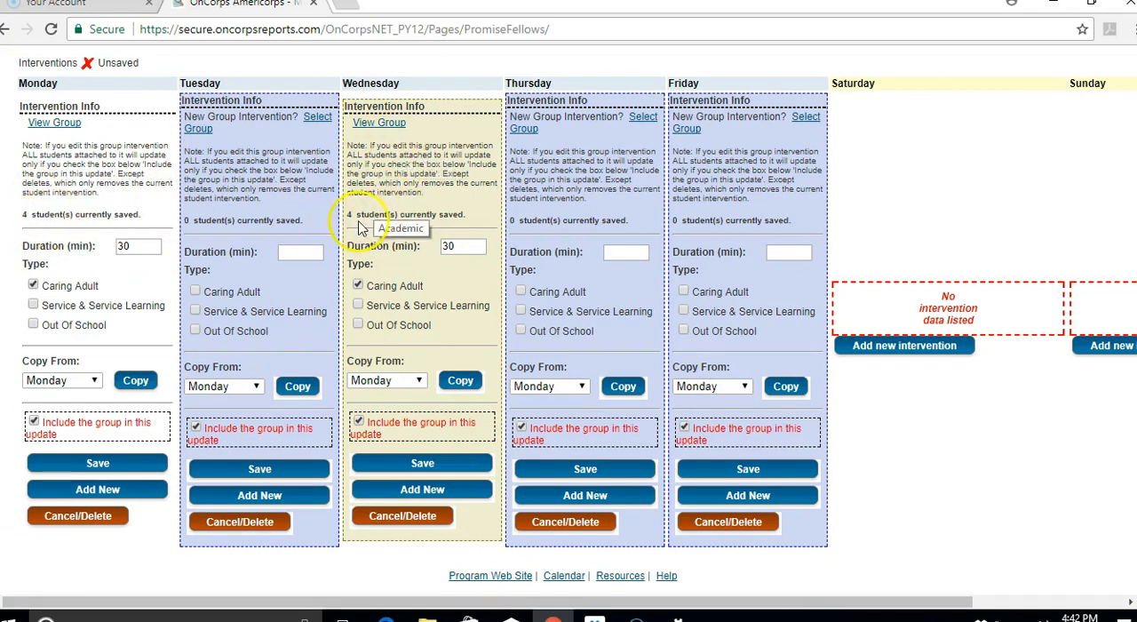
{"action": "mouse_move", "coordinate": [192, 216]}
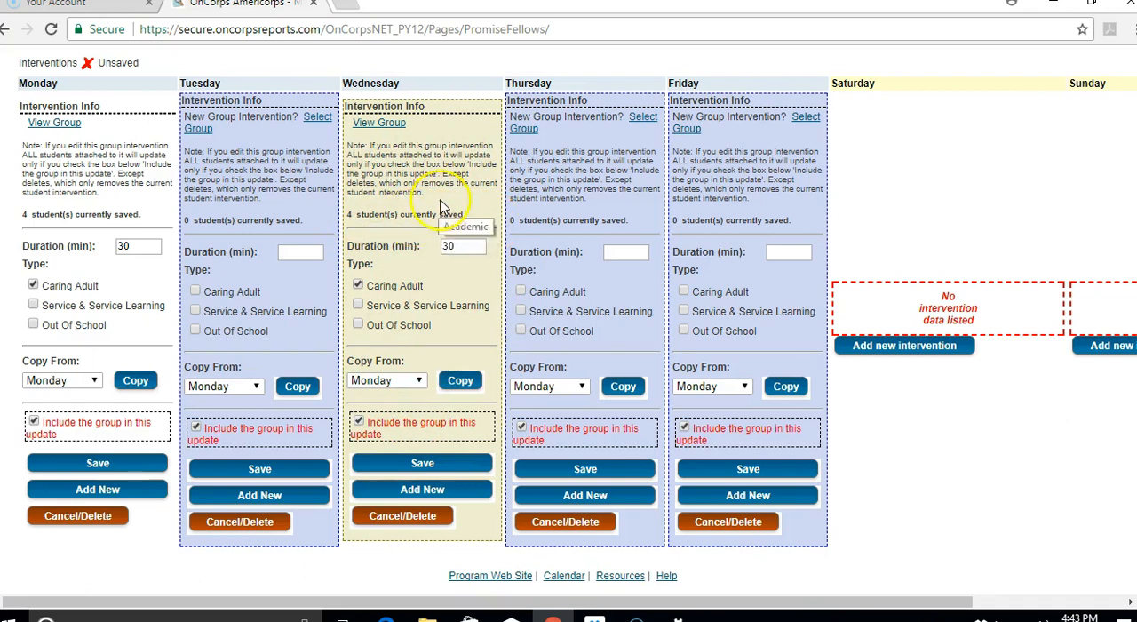
{"action": "mouse_move", "coordinate": [423, 444]}
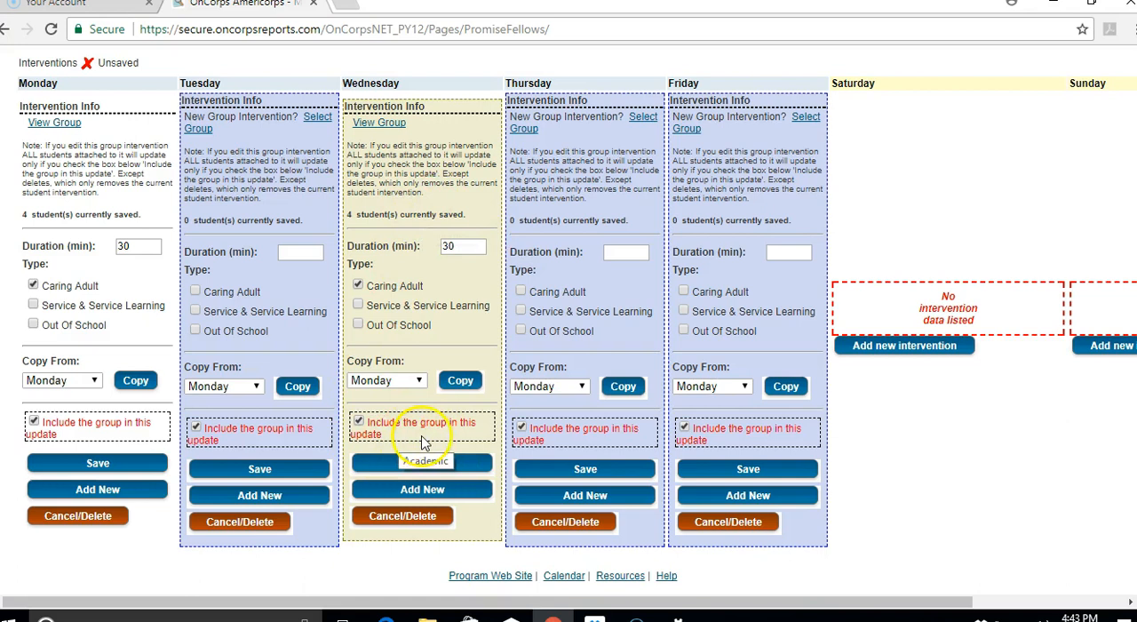
{"action": "mouse_move", "coordinate": [355, 490]}
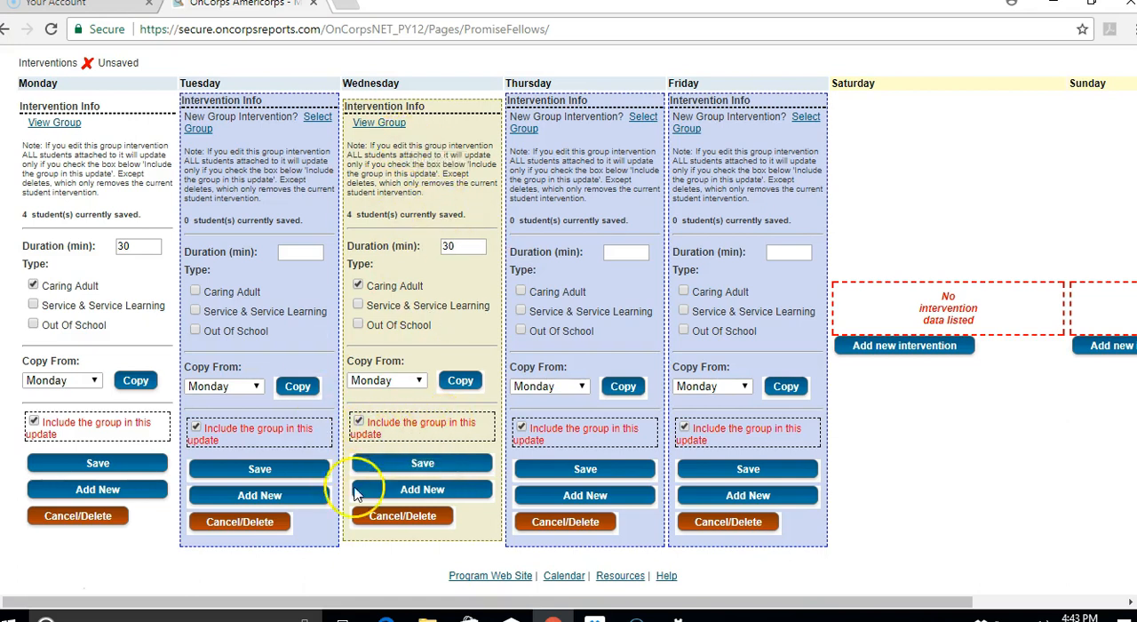
{"action": "mouse_move", "coordinate": [373, 439]}
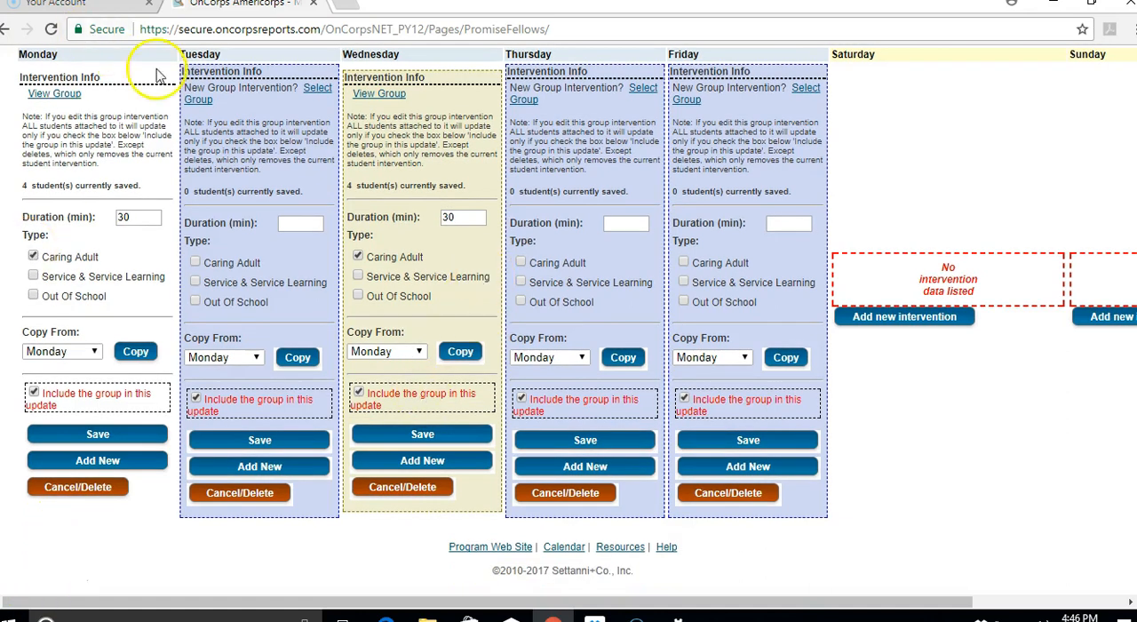
Save the week's interventions so Wednesday's Caring Adult entry is stored.
{"action": "left_click", "coordinate": [421, 436]}
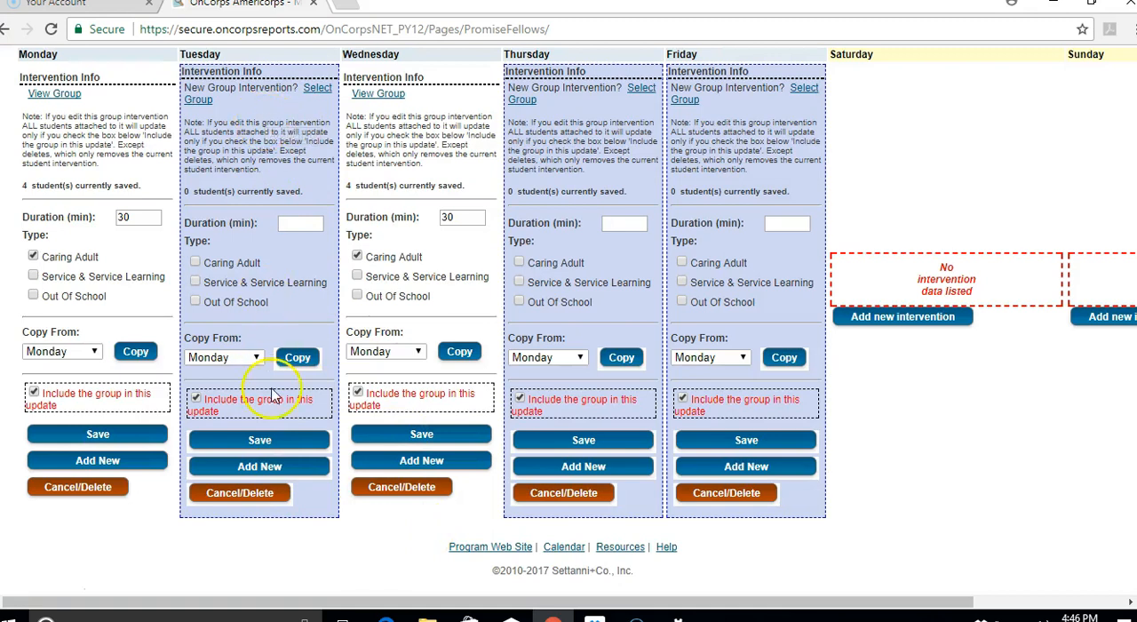
{"action": "mouse_move", "coordinate": [841, 224]}
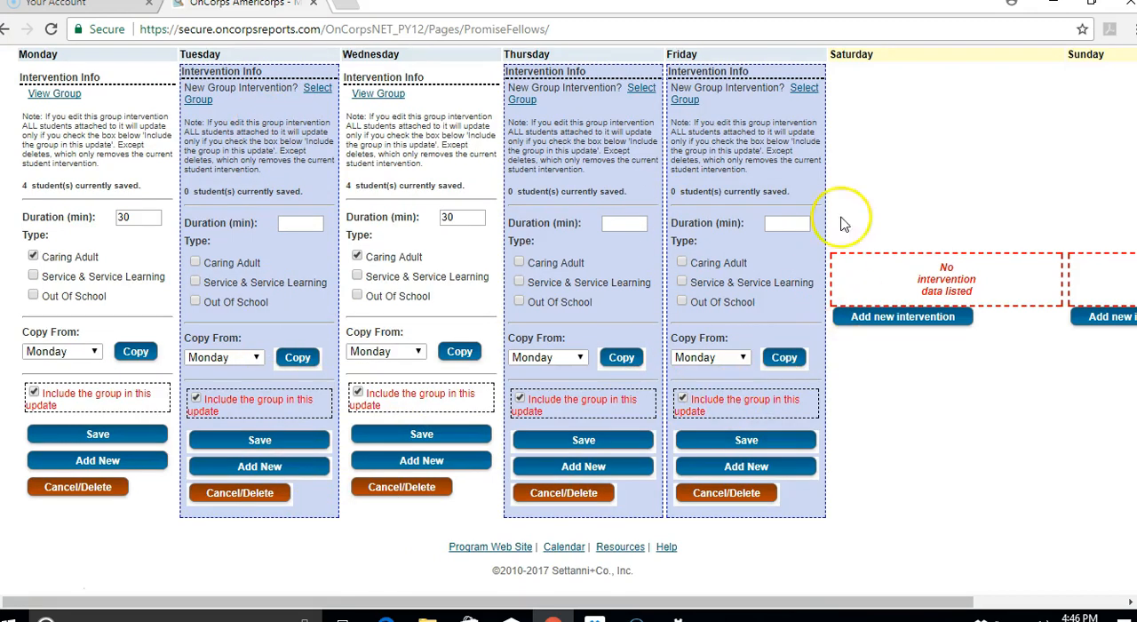
{"action": "mouse_move", "coordinate": [869, 391]}
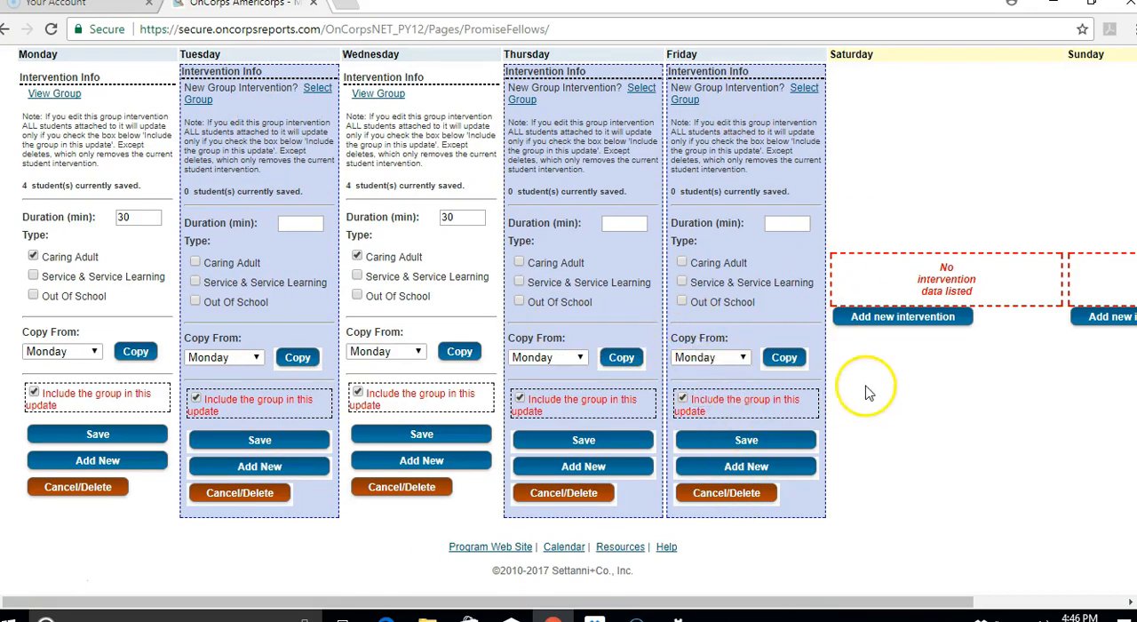
{"action": "mouse_move", "coordinate": [881, 56]}
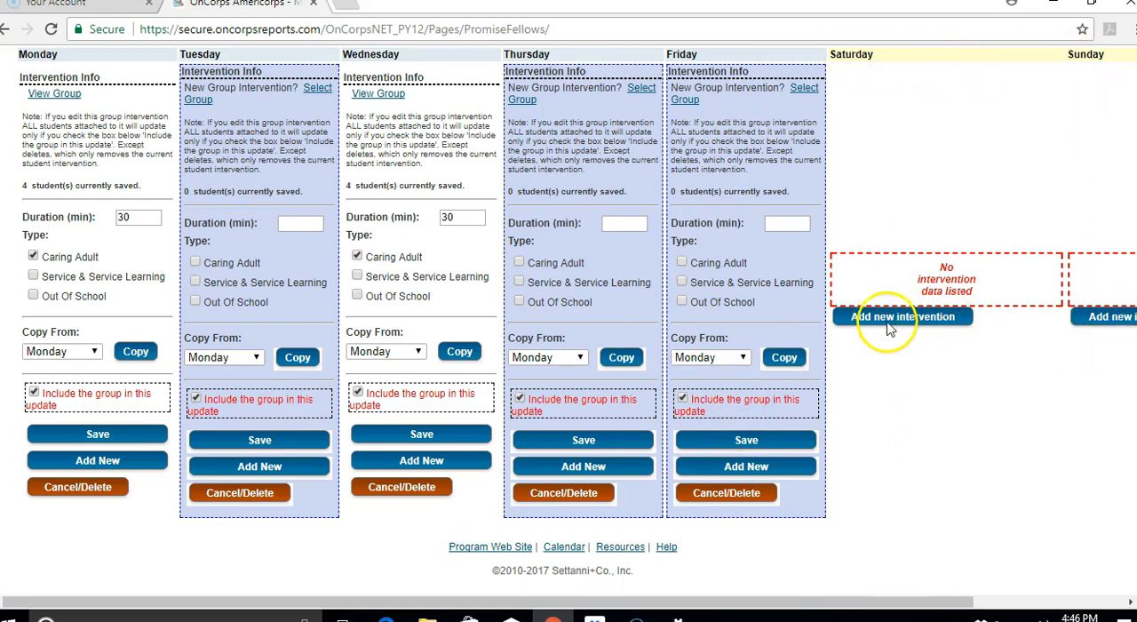
{"action": "mouse_move", "coordinate": [913, 473]}
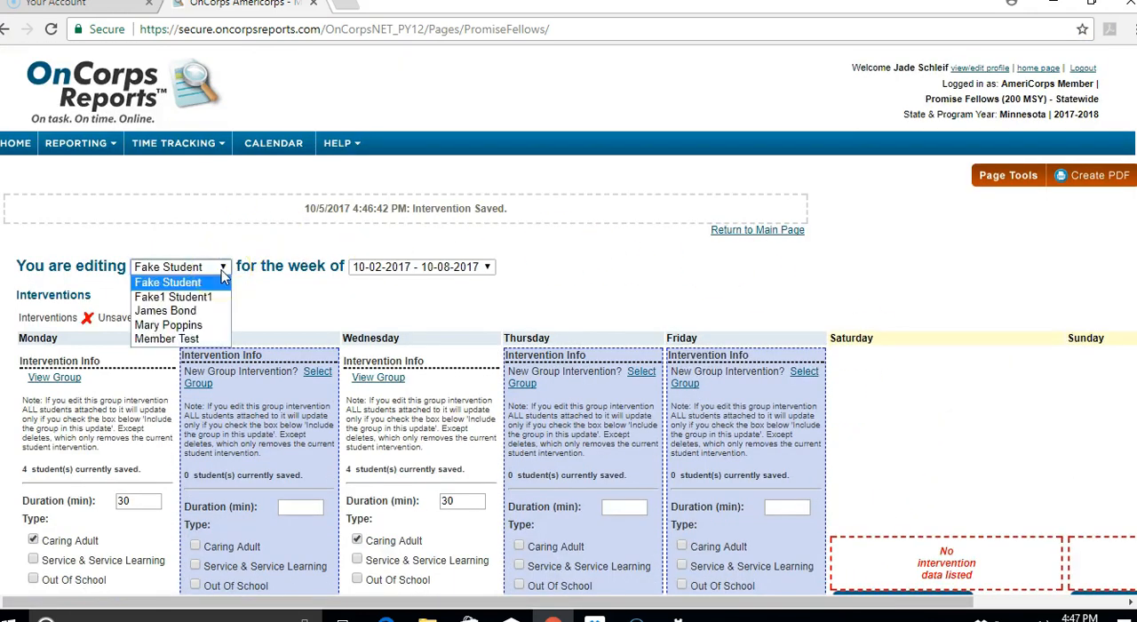
{"action": "mouse_move", "coordinate": [174, 295]}
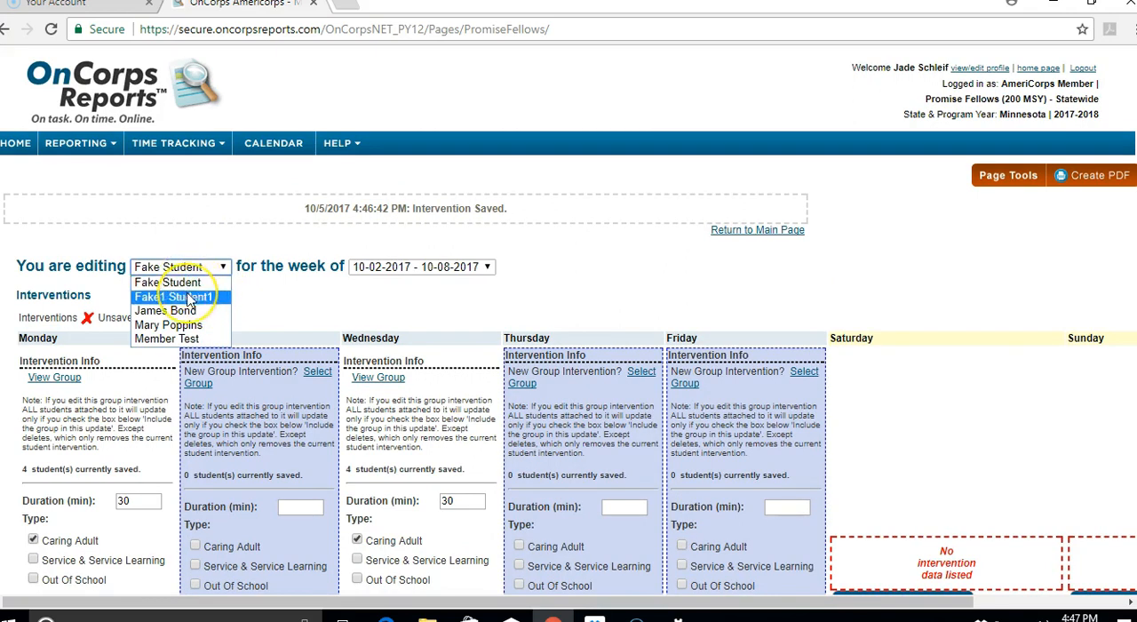
Switch to Fake1 Student1's weekly interventions and check the week dropdown.
{"action": "left_click", "coordinate": [172, 295]}
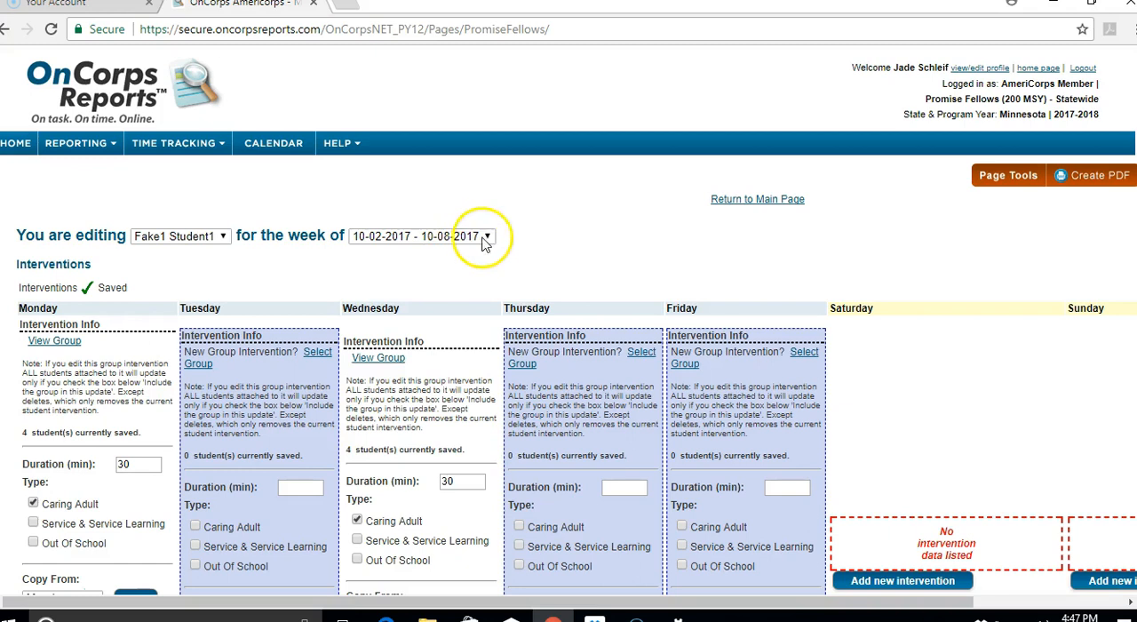
{"action": "mouse_move", "coordinate": [462, 247]}
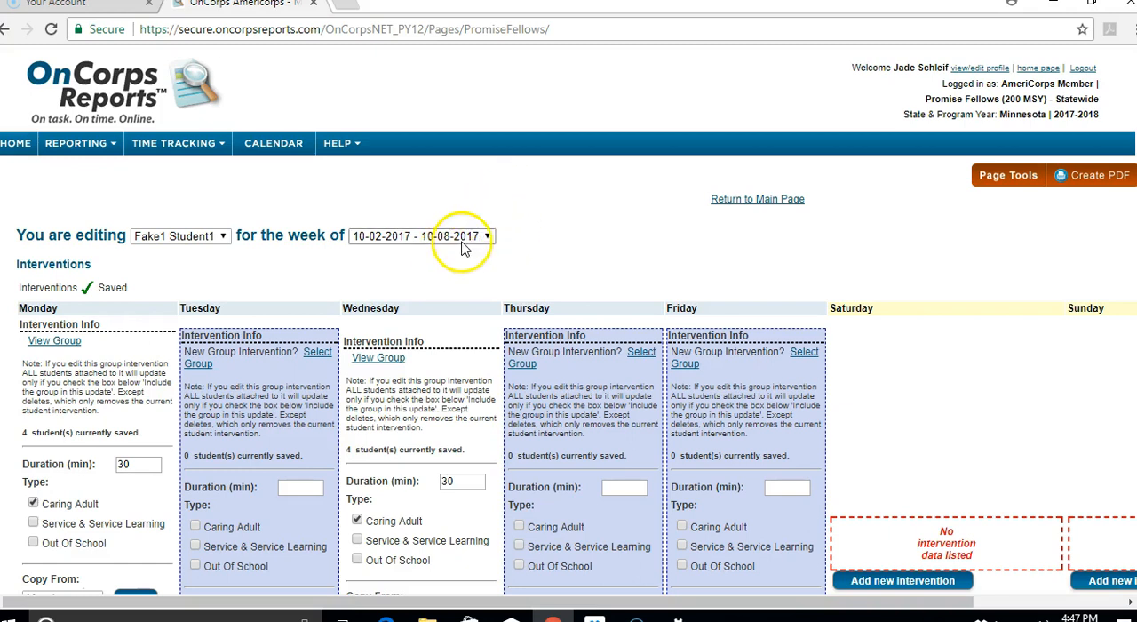
{"action": "left_click", "coordinate": [472, 235]}
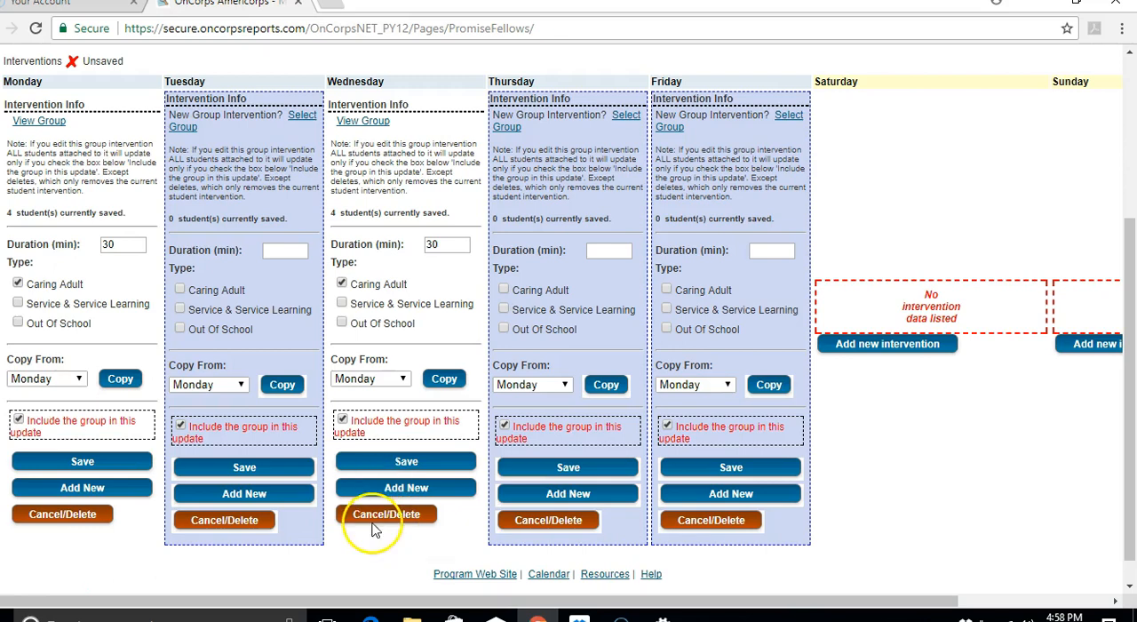
Delete the extra Wednesday intervention, confirm with OK and reload Fake1 Student1's week.
{"action": "left_click", "coordinate": [387, 513]}
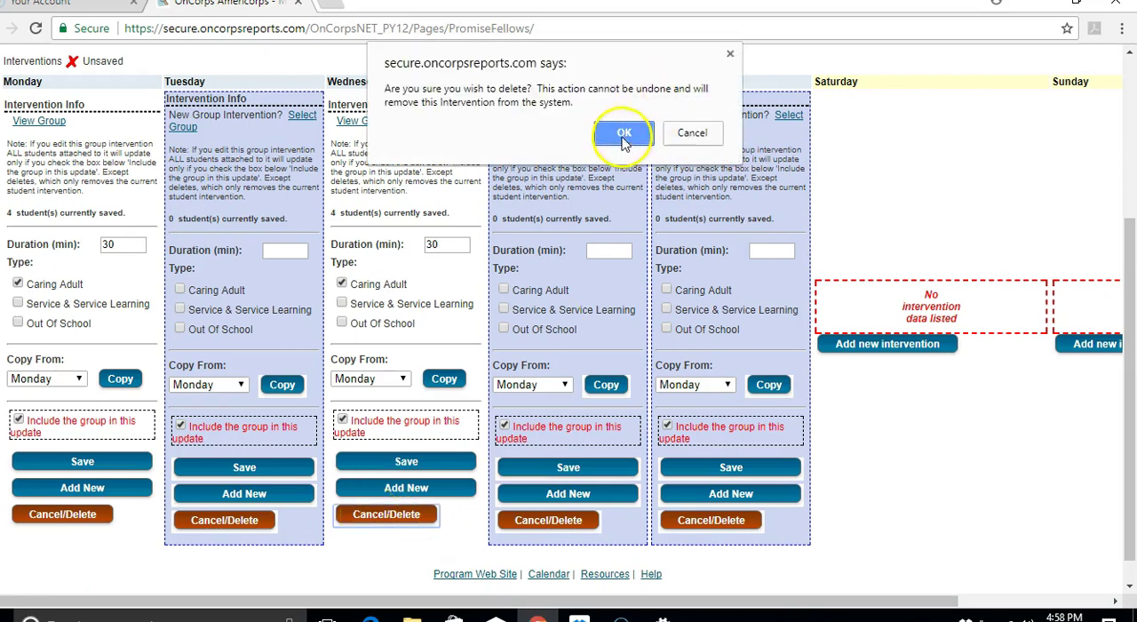
{"action": "left_click", "coordinate": [623, 133]}
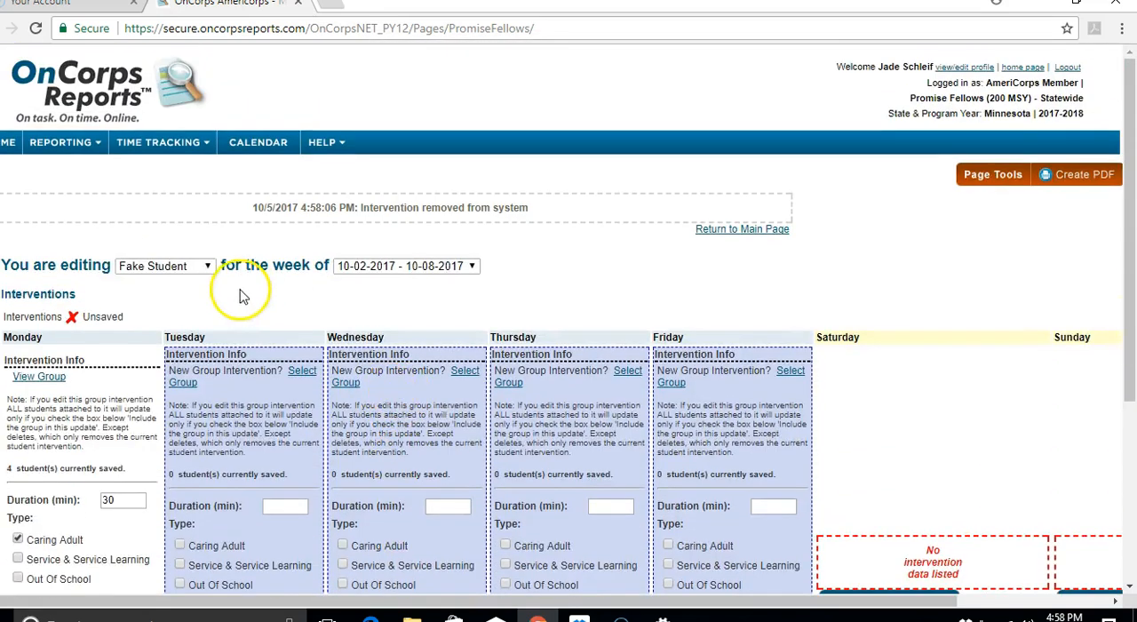
{"action": "left_click", "coordinate": [164, 266]}
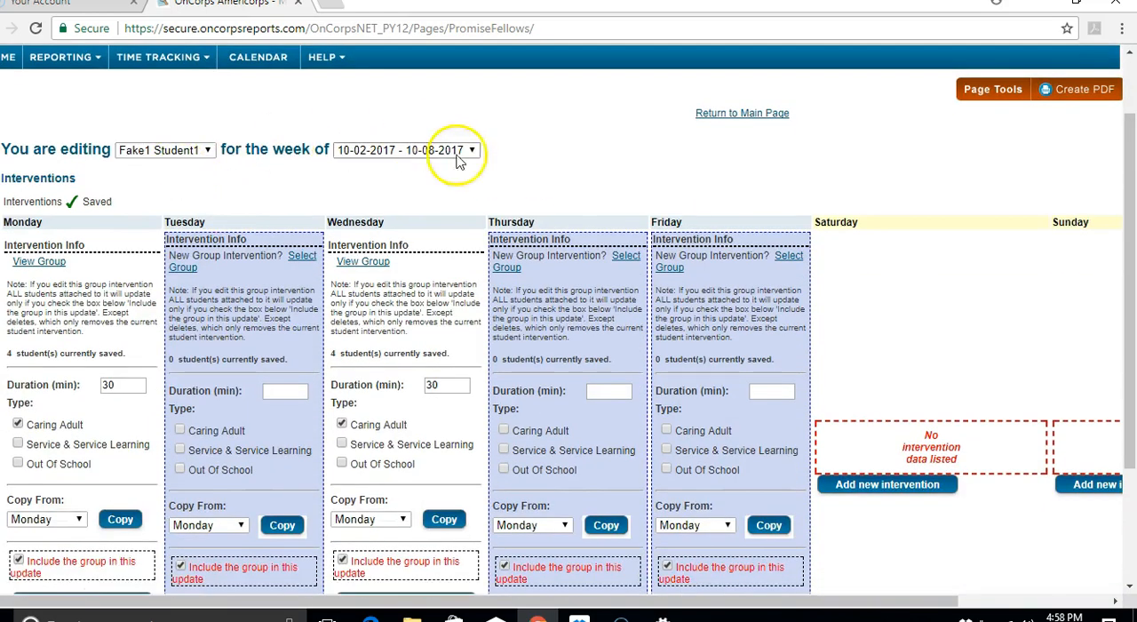
{"action": "scroll", "scroll_direction": "down", "scroll_amount": 3}
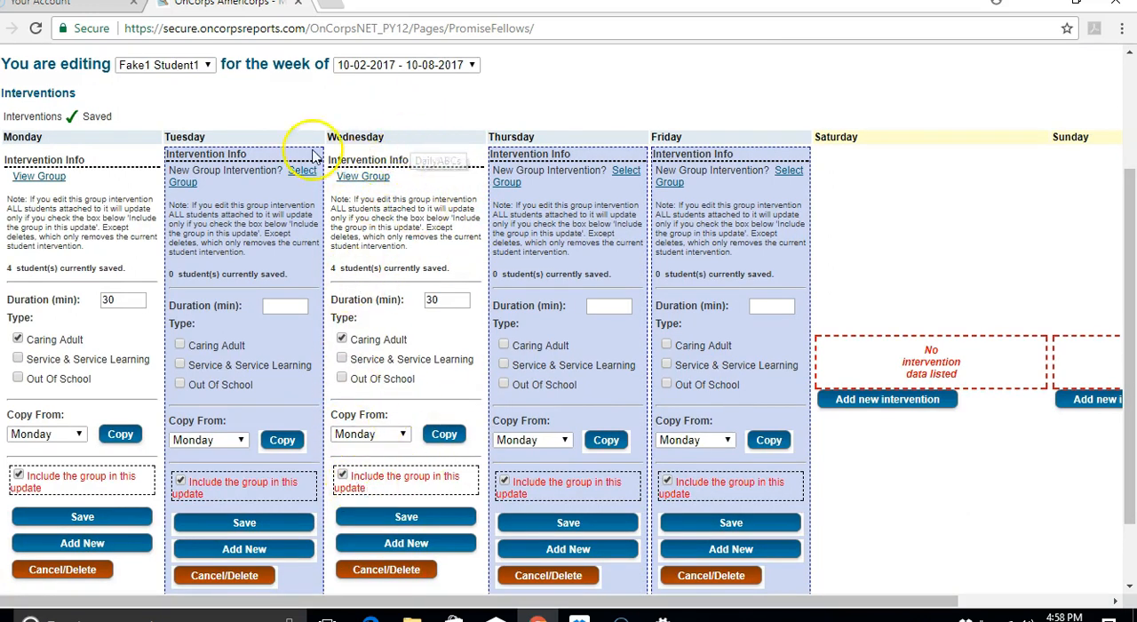
{"action": "mouse_move", "coordinate": [451, 90]}
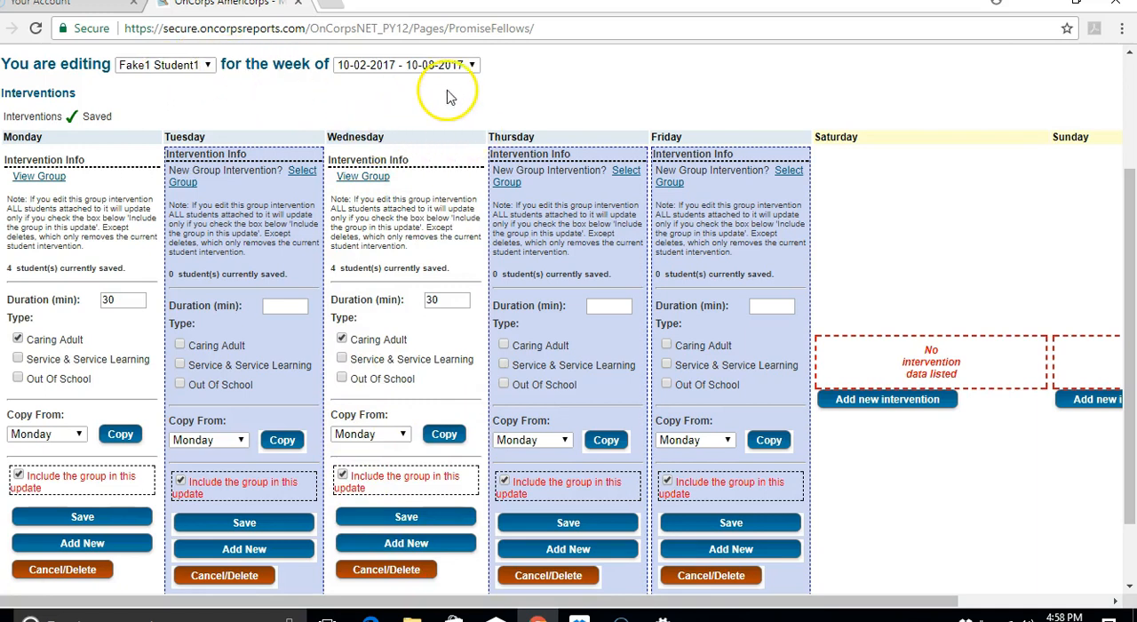
{"action": "mouse_move", "coordinate": [420, 117]}
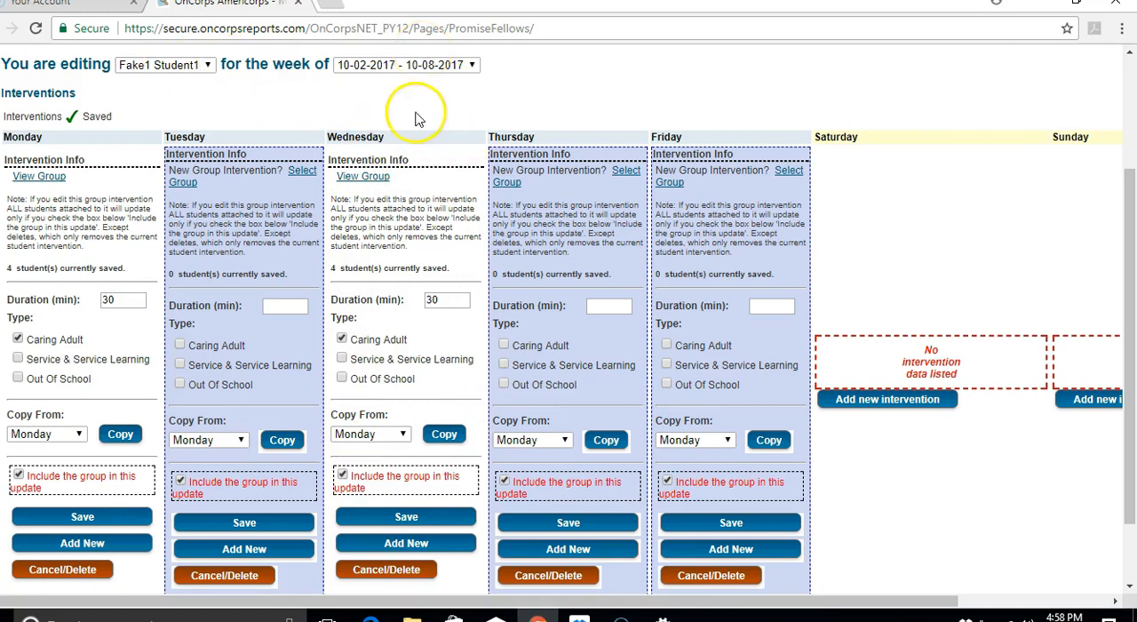
{"action": "mouse_move", "coordinate": [405, 543]}
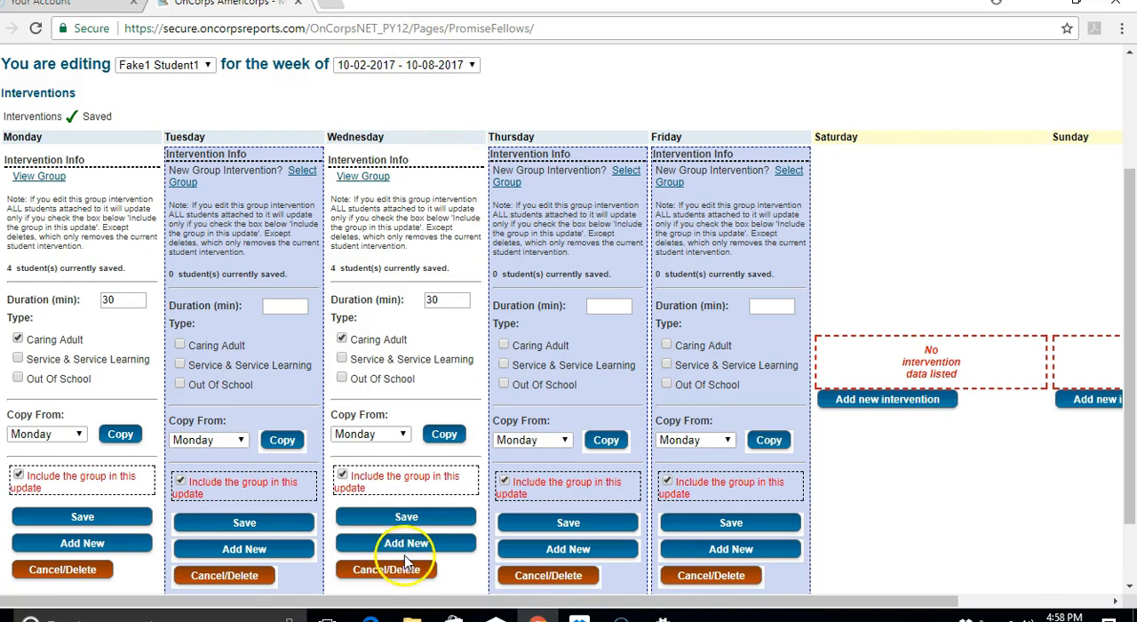
{"action": "mouse_move", "coordinate": [313, 106]}
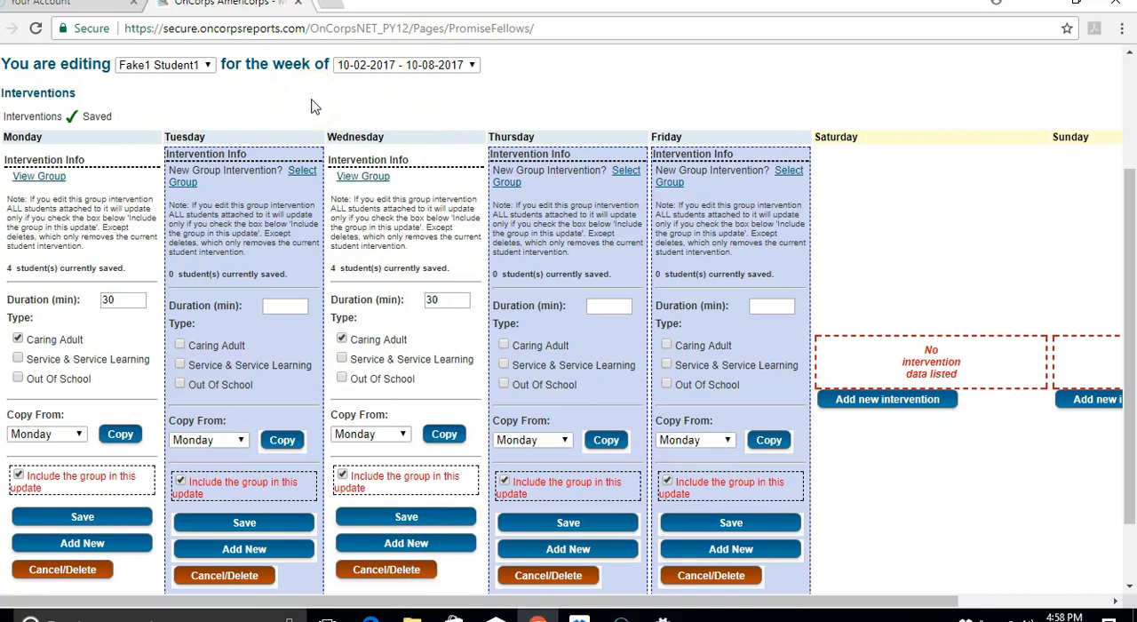
{"action": "mouse_move", "coordinate": [47, 433]}
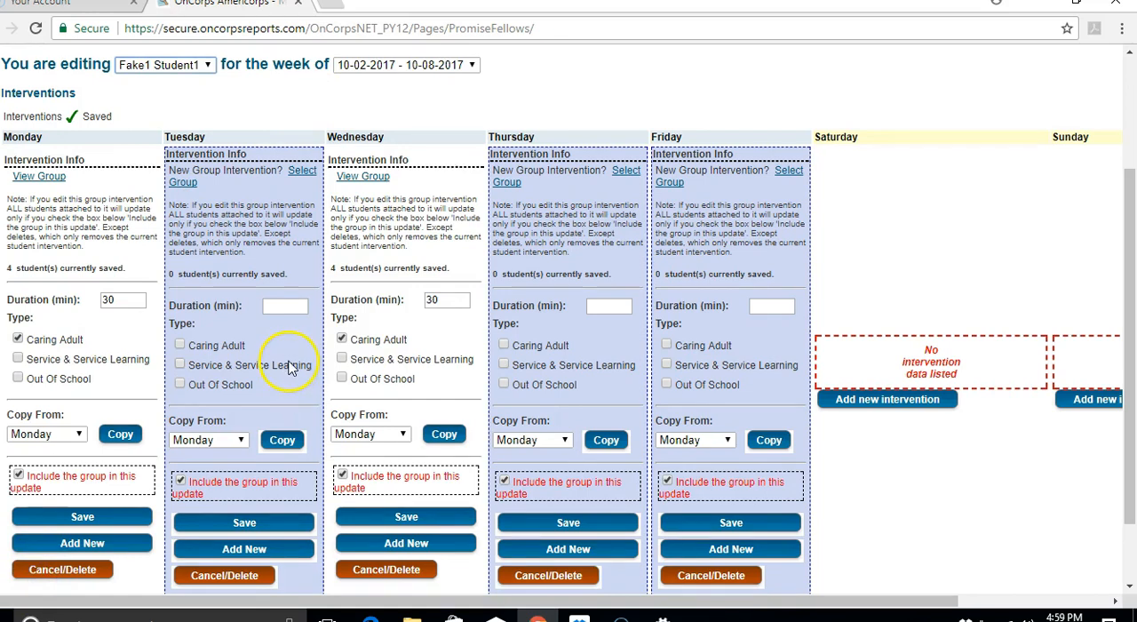
Enter a new 15-minute Monday group intervention typed as Caring Adult.
{"action": "scroll", "scroll_direction": "down", "scroll_amount": 3}
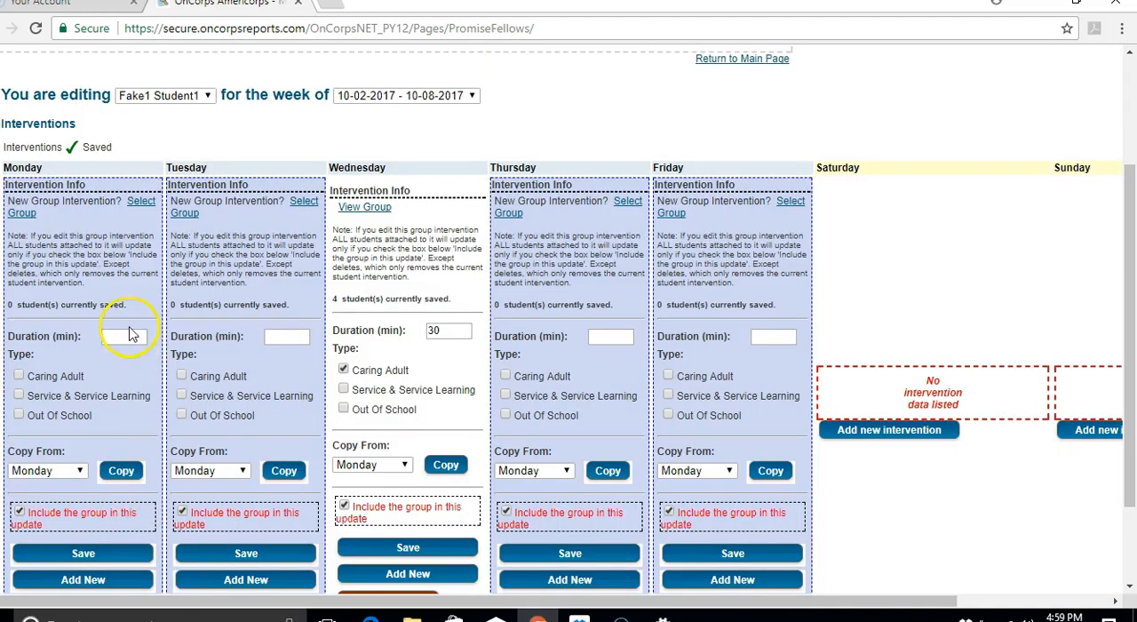
{"action": "type", "text": "1"}
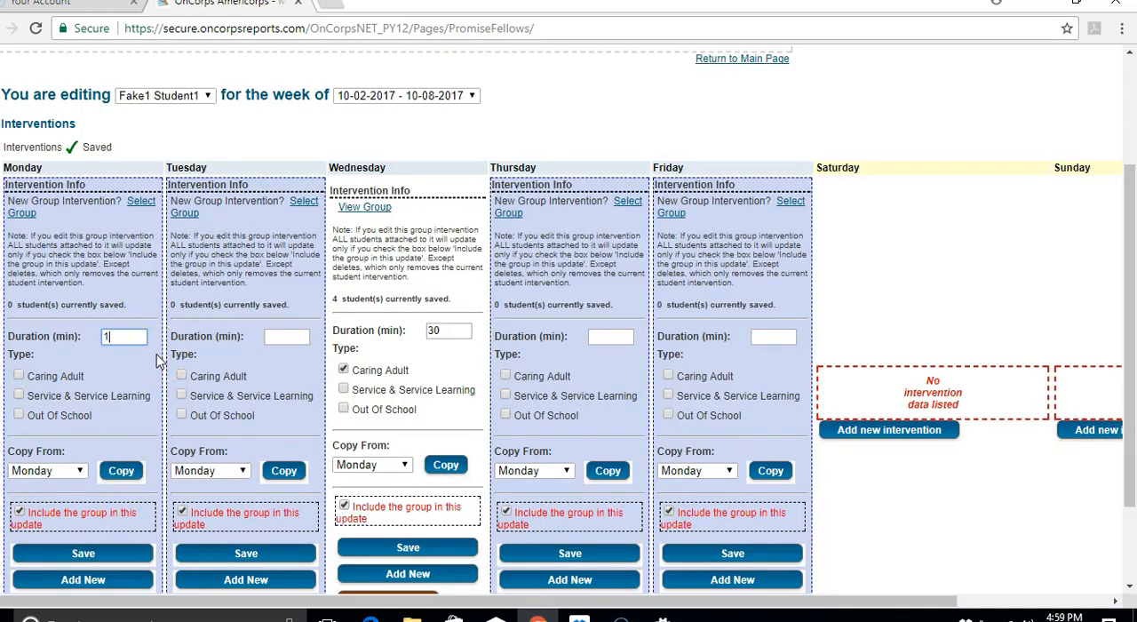
{"action": "type", "text": "5"}
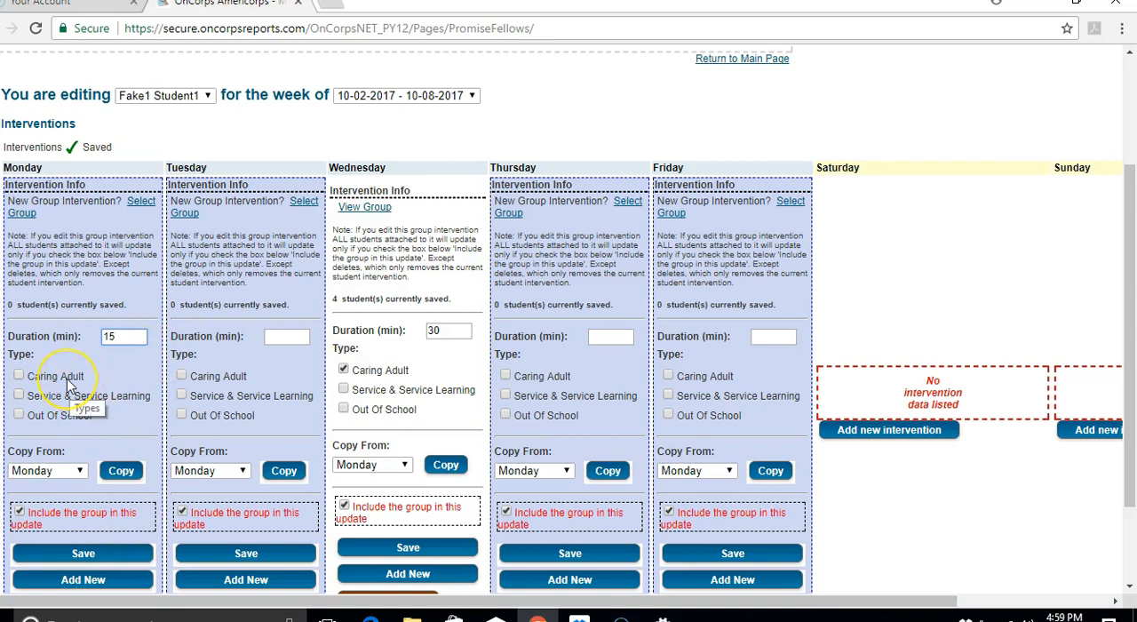
{"action": "left_click", "coordinate": [21, 374]}
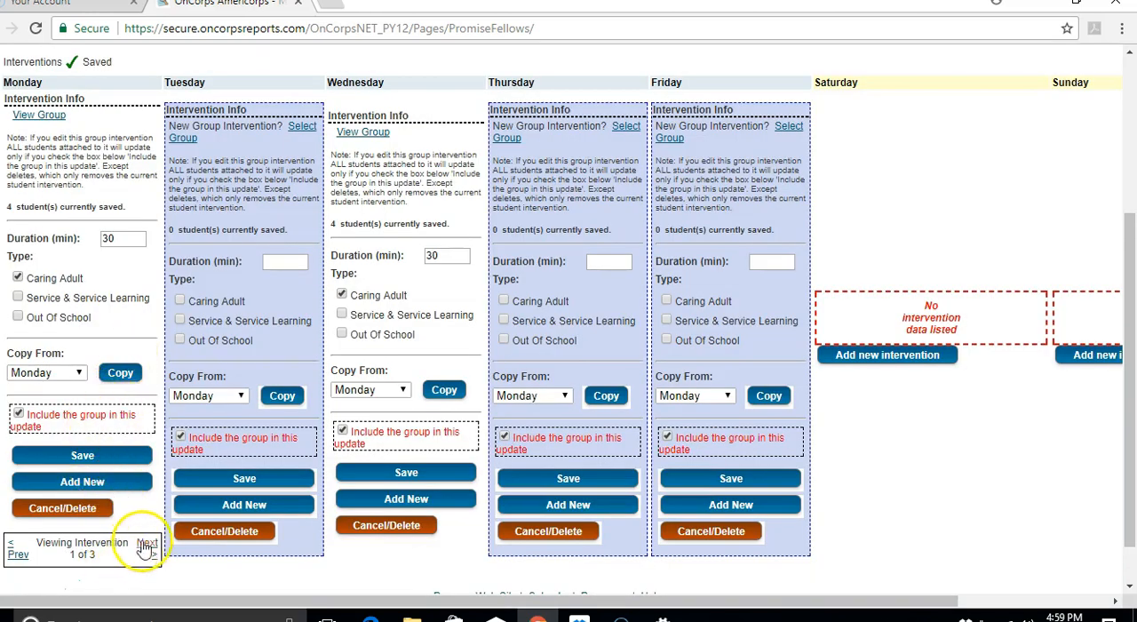
{"action": "left_click", "coordinate": [145, 542]}
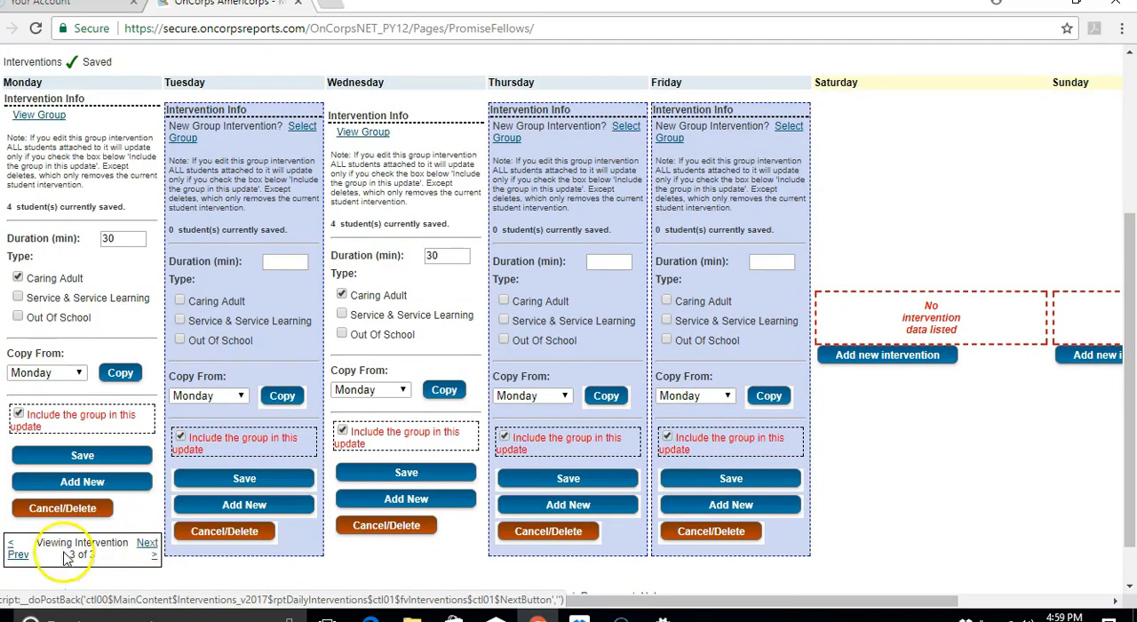
{"action": "left_click", "coordinate": [11, 561]}
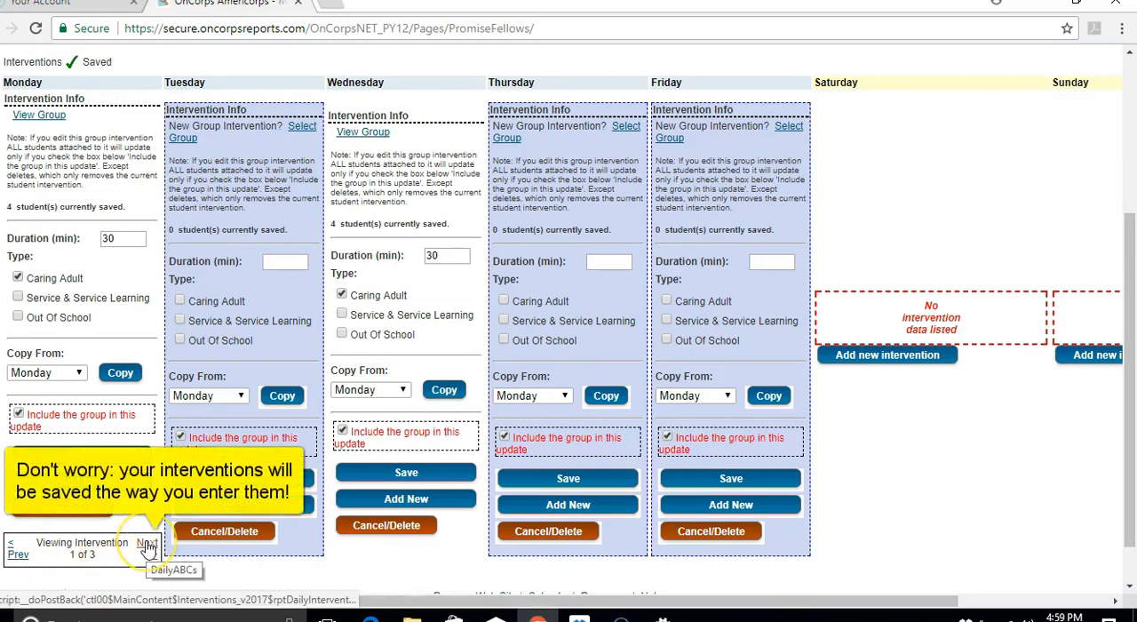
{"action": "left_click", "coordinate": [142, 543]}
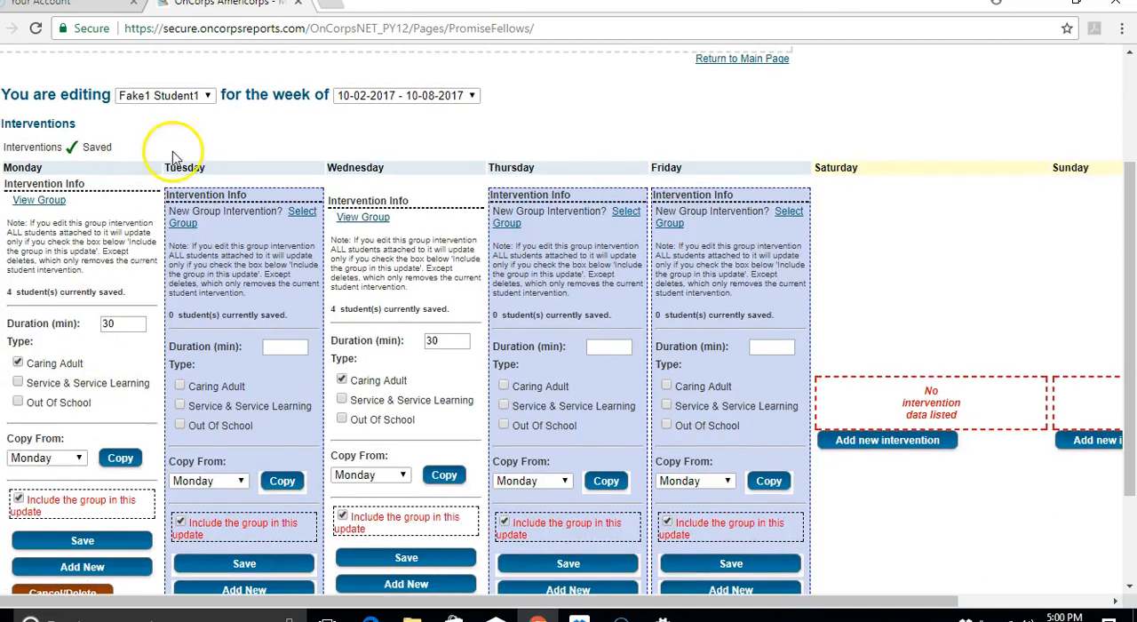
{"action": "mouse_move", "coordinate": [89, 146]}
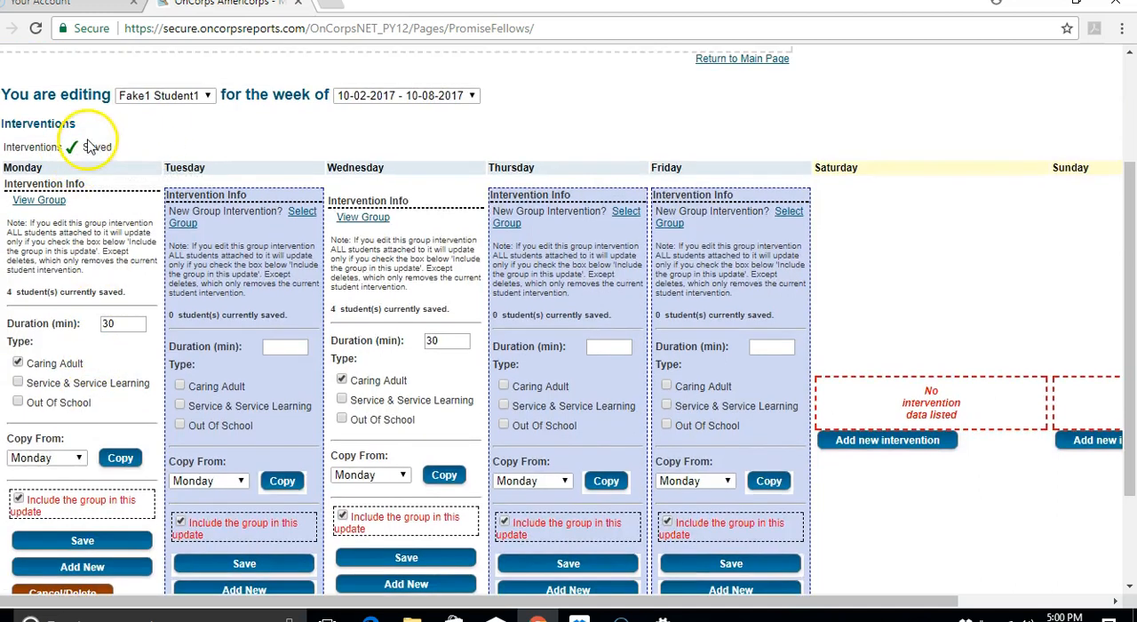
{"action": "mouse_move", "coordinate": [398, 142]}
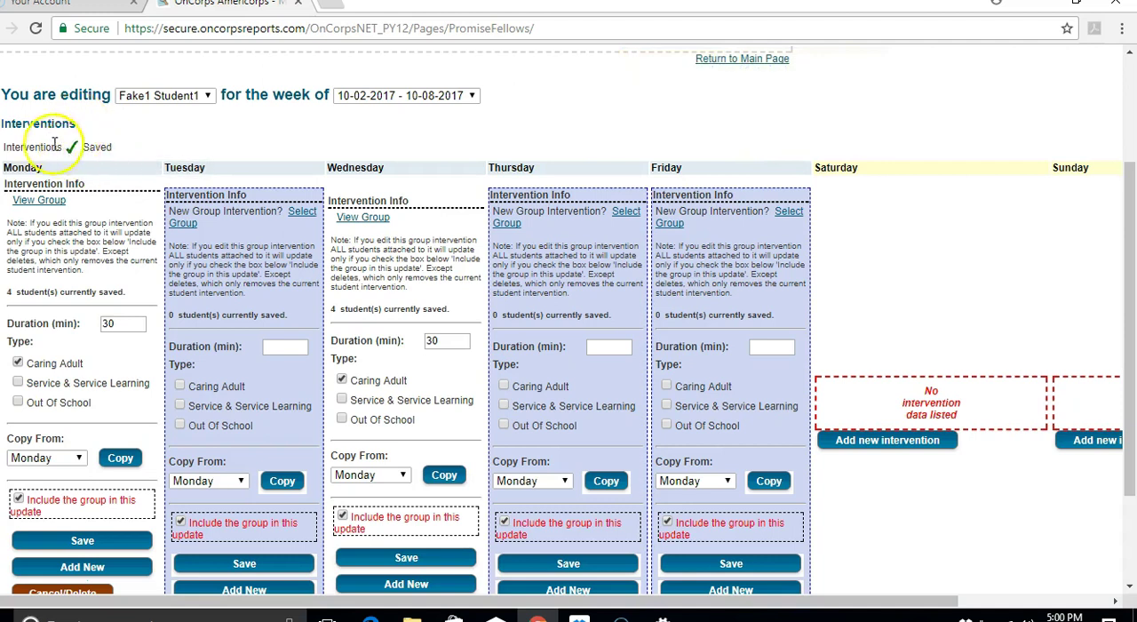
{"action": "mouse_move", "coordinate": [565, 147]}
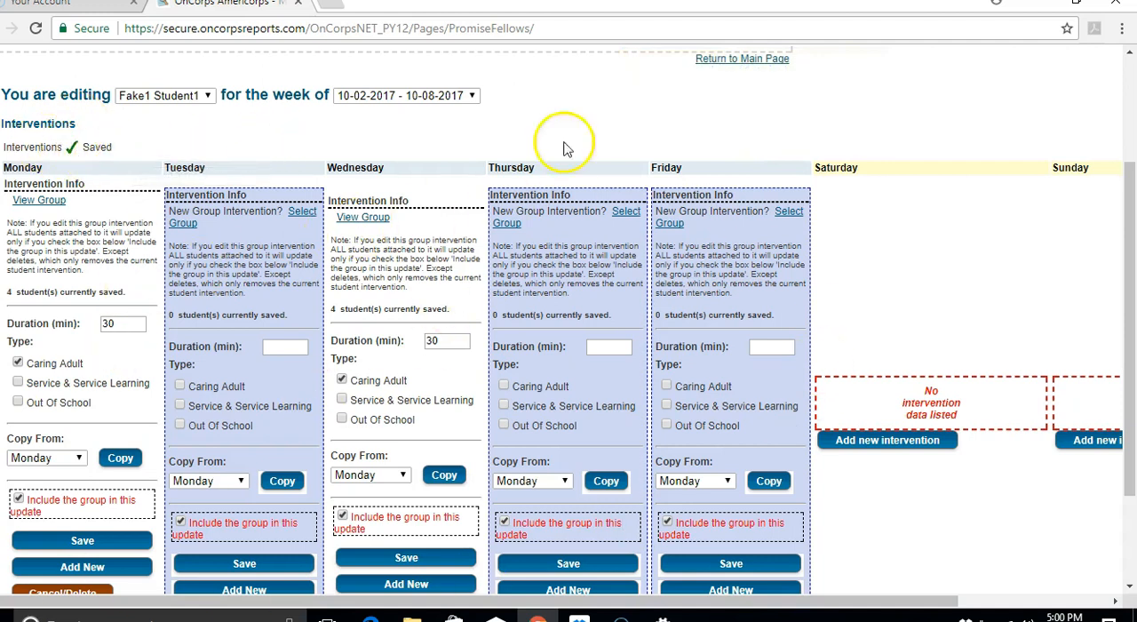
{"action": "mouse_move", "coordinate": [576, 121]}
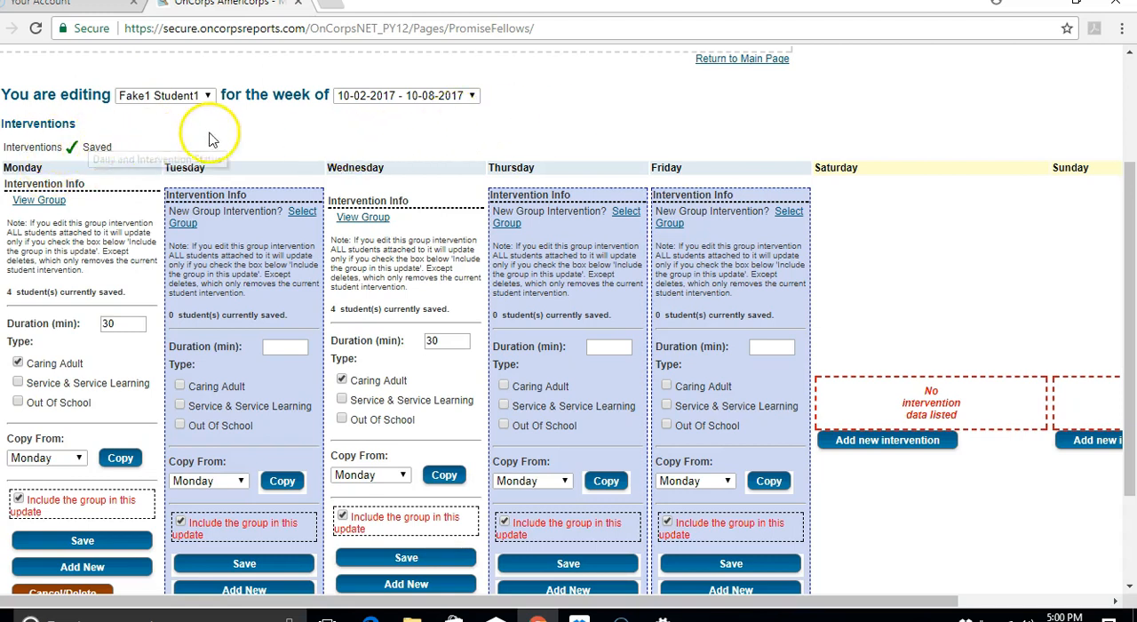
{"action": "mouse_move", "coordinate": [331, 124]}
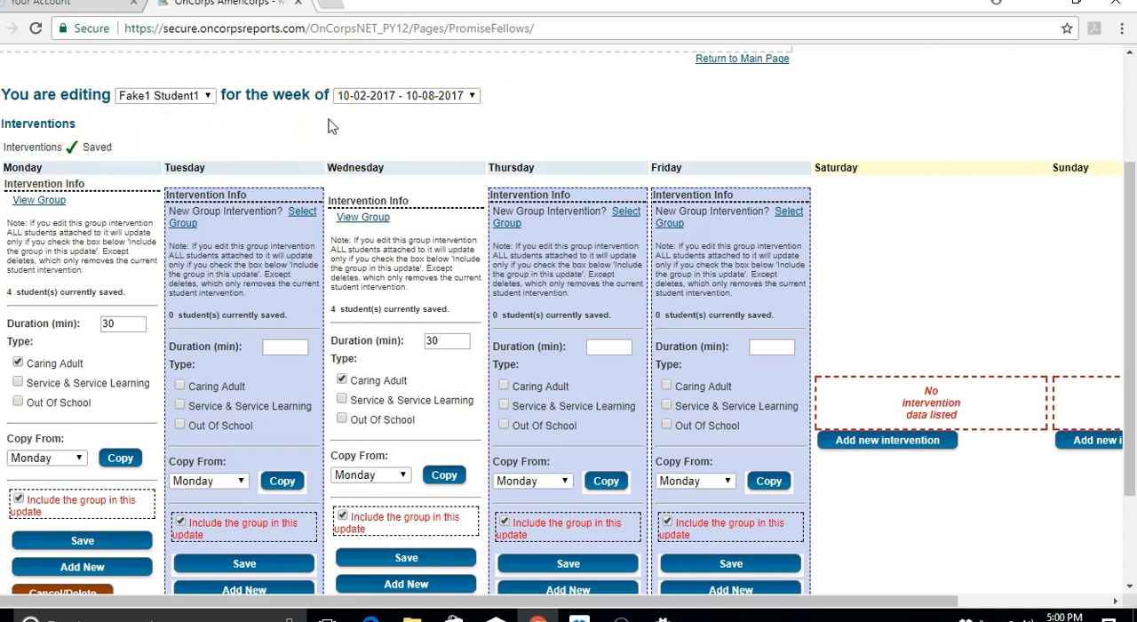